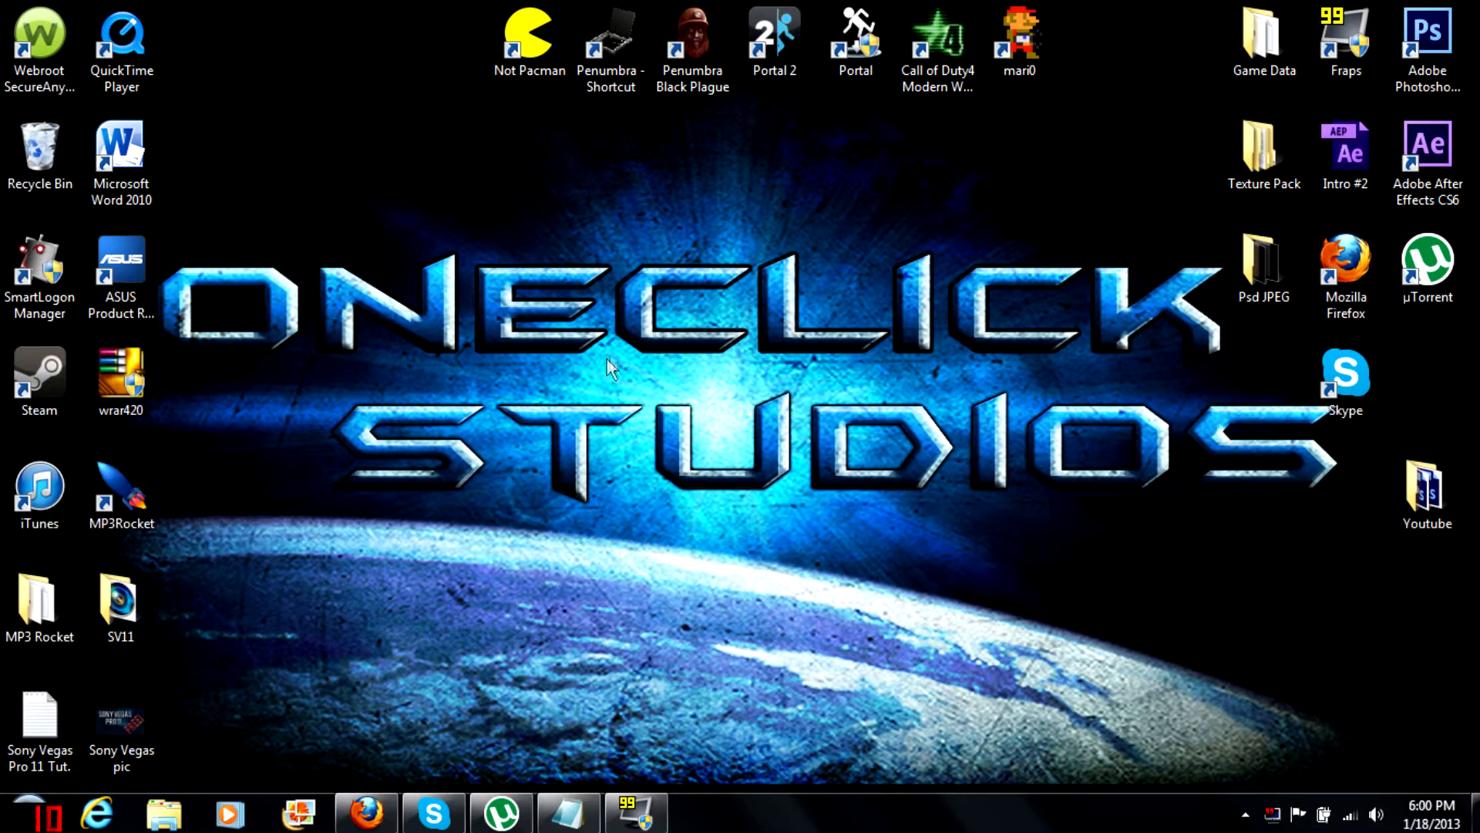
Step: In Firefox, download the Sony Vegas Pro 11 Portable archive from Game Front, opening it with WinRAR
left_click(120, 607)
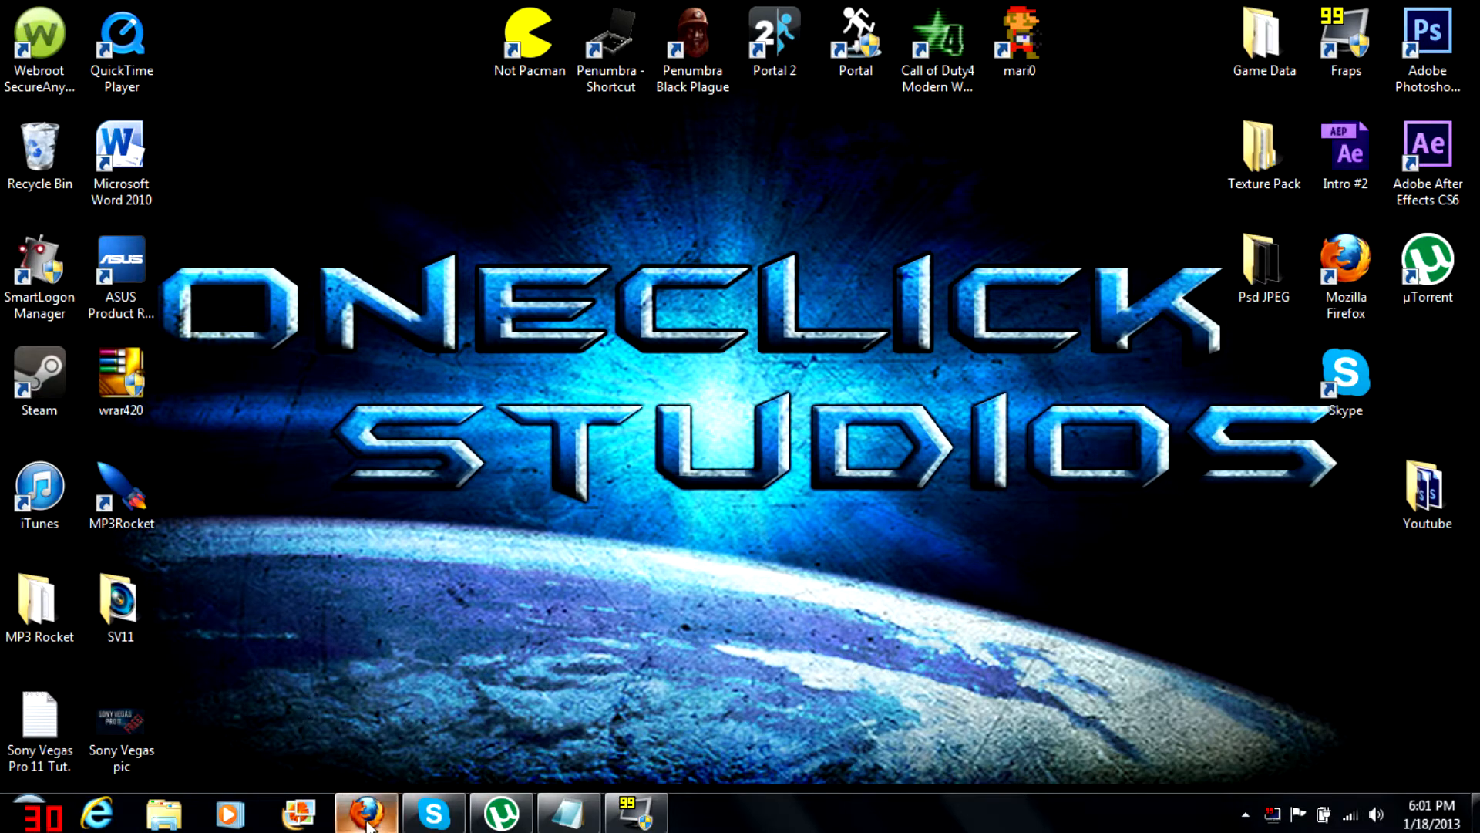
left_click(364, 811)
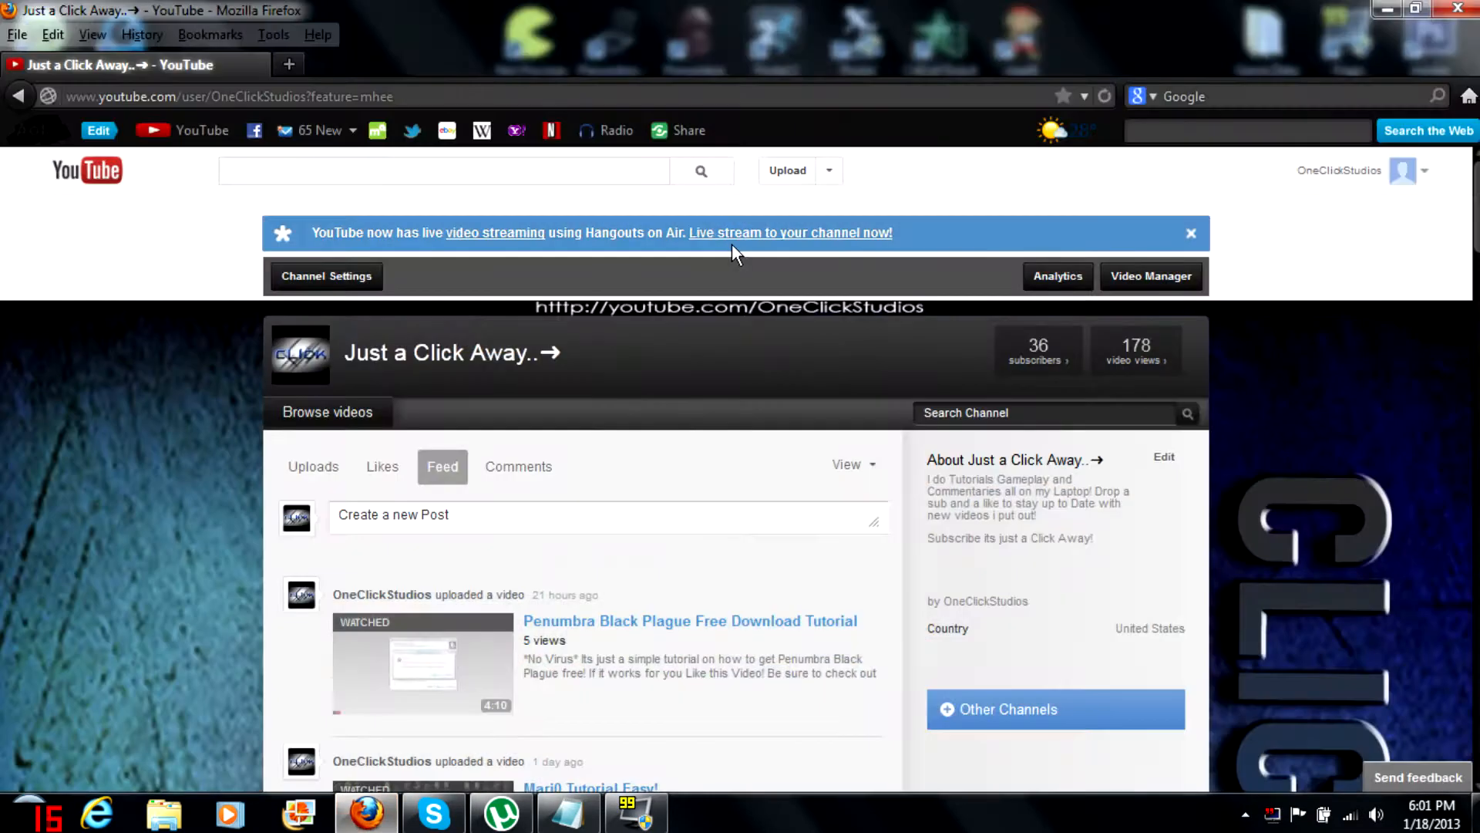
left_click(290, 65)
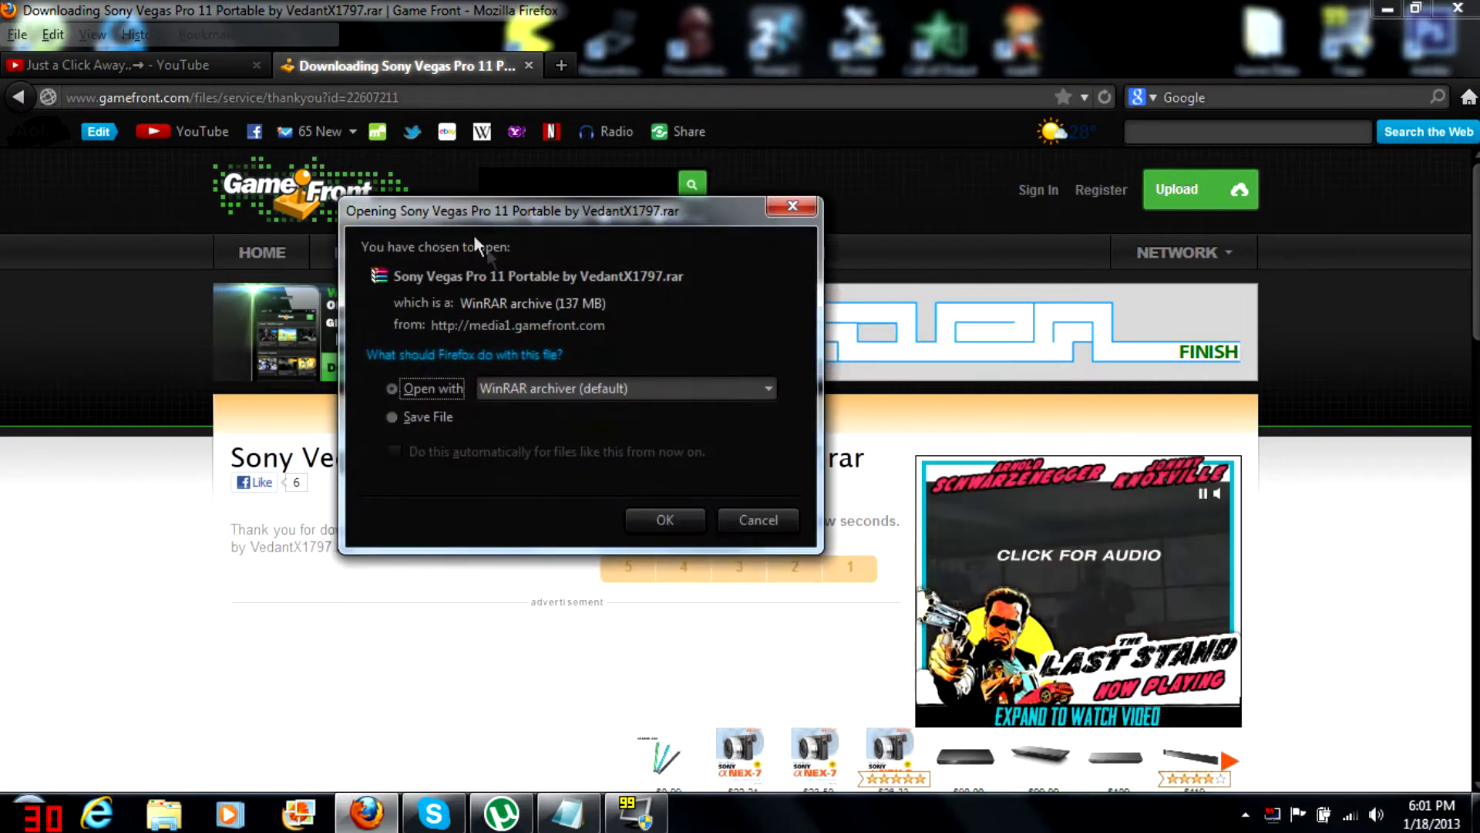
mouse_move(390, 294)
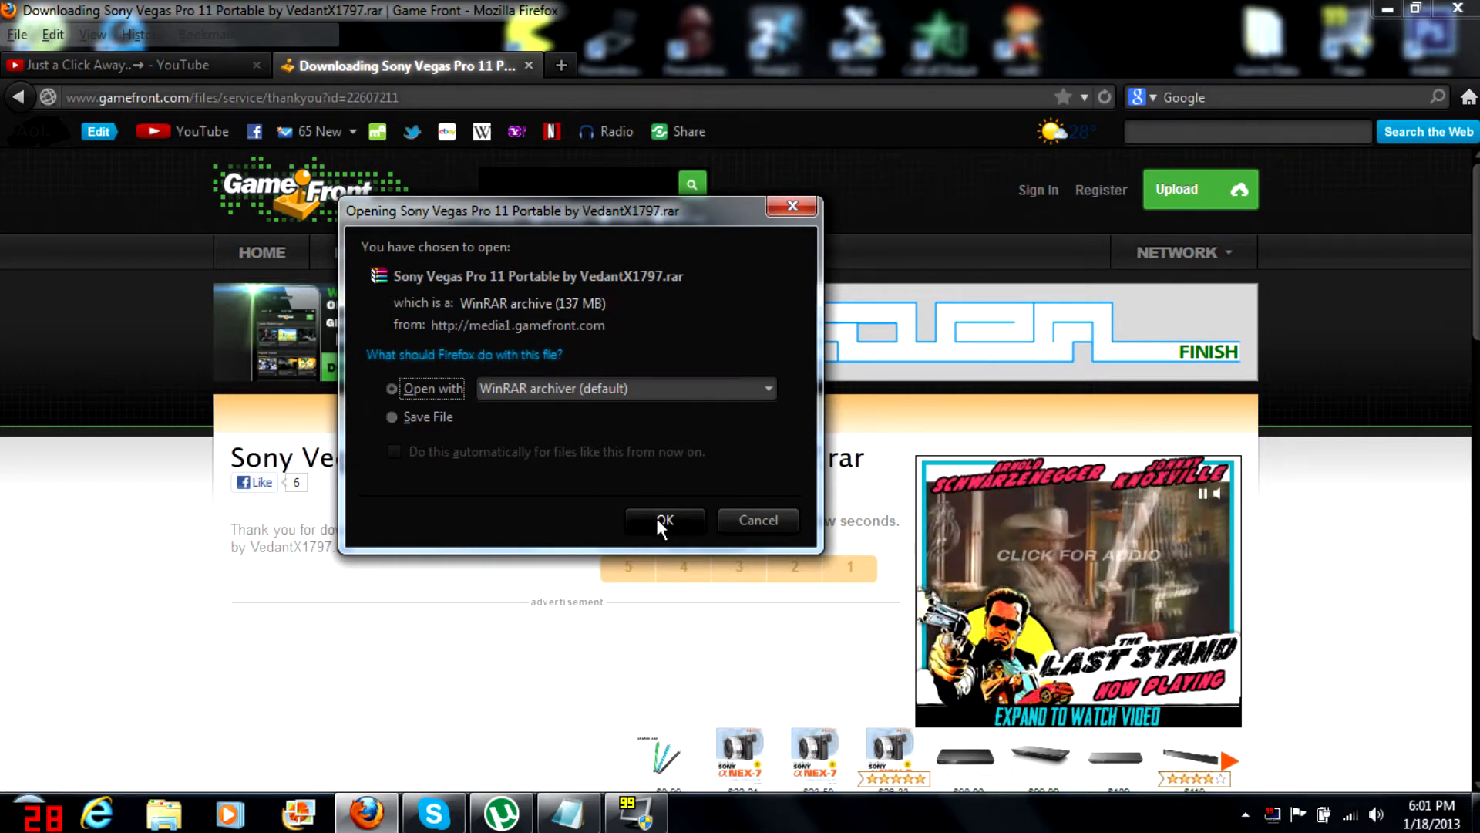
left_click(665, 521)
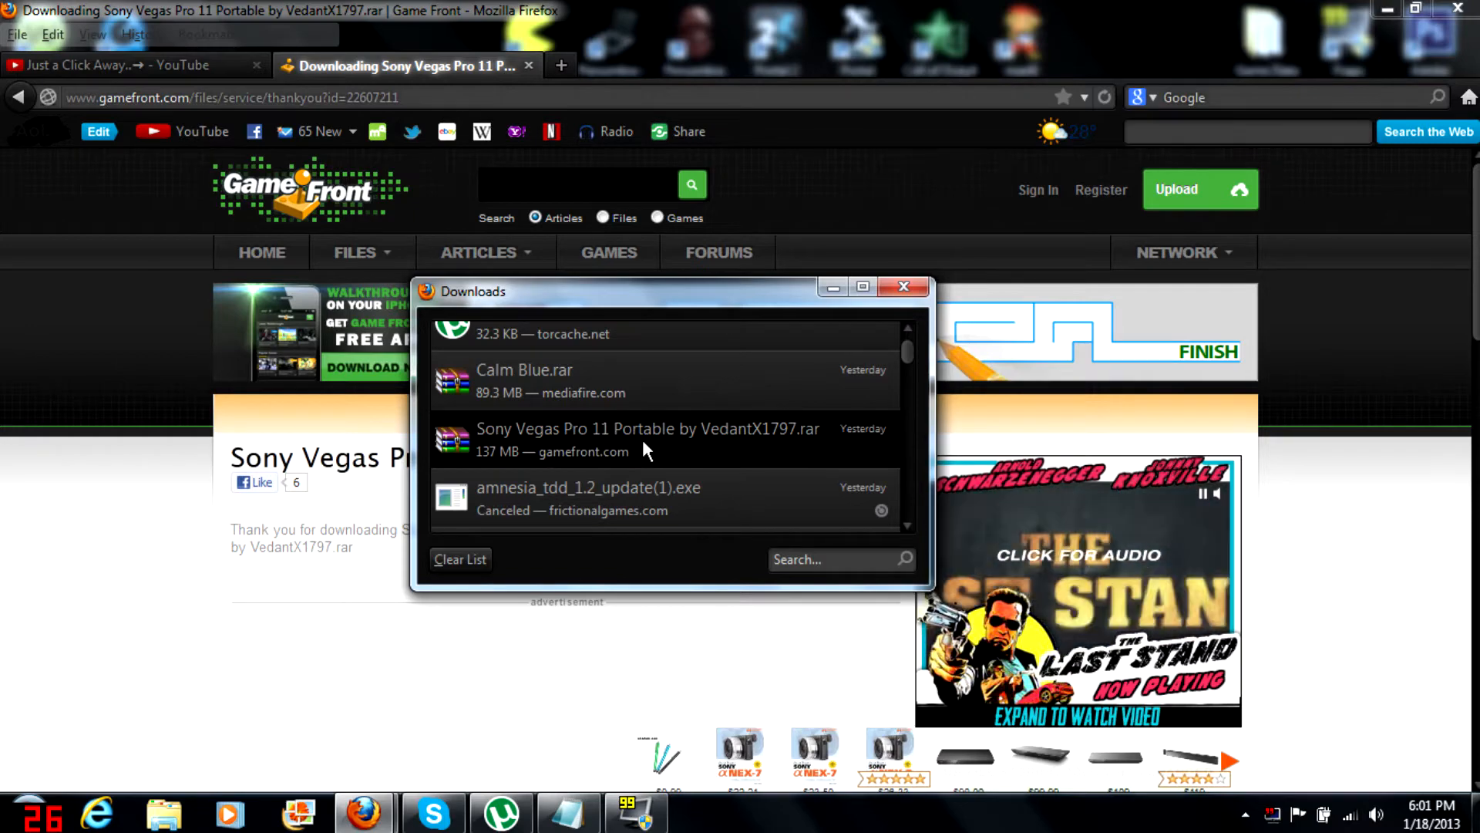
Step: Open the downloaded .rar in WinRAR, then minimize back to the desktop
double_click(632, 438)
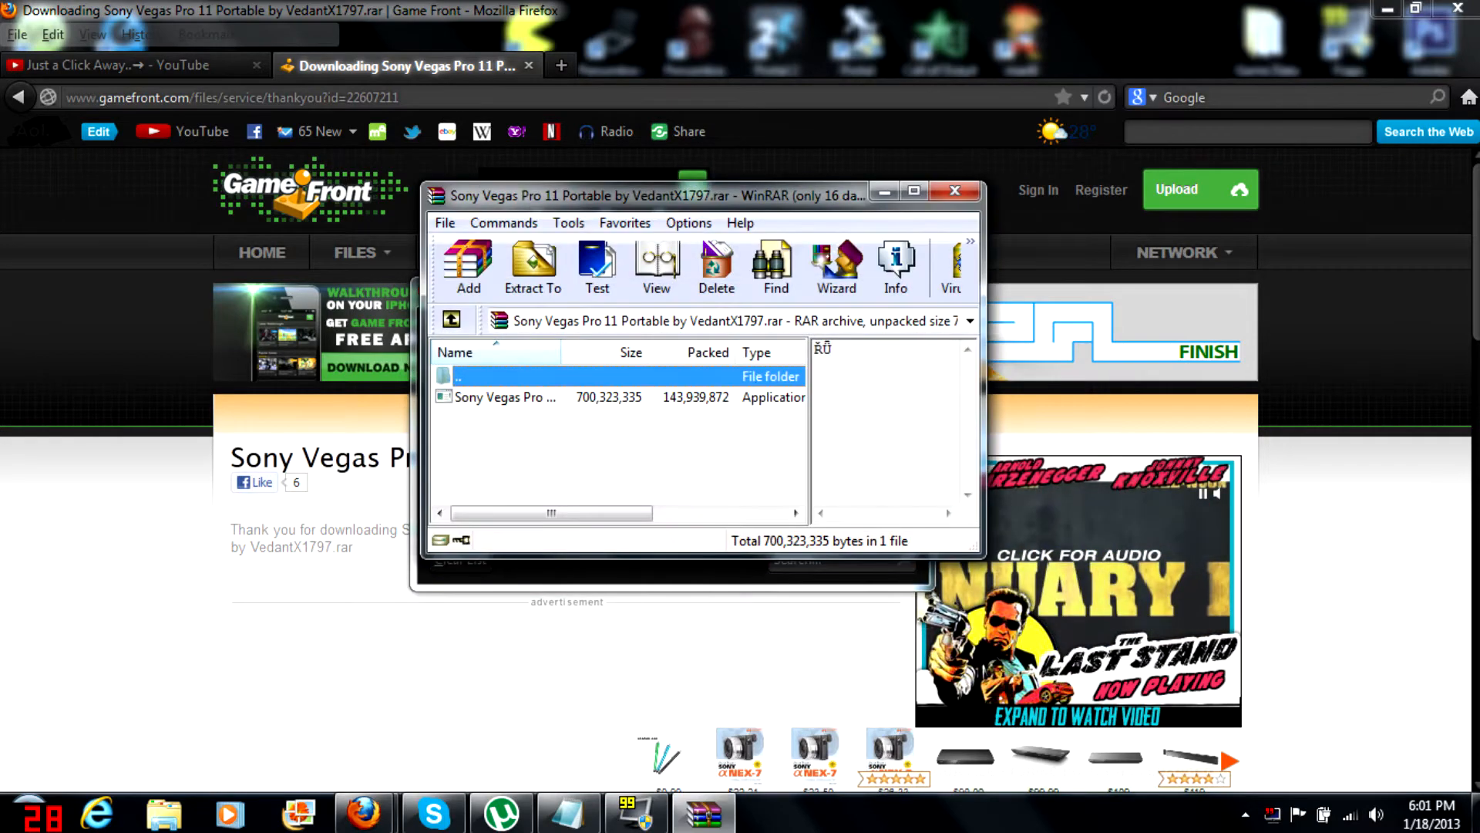
left_click(956, 192)
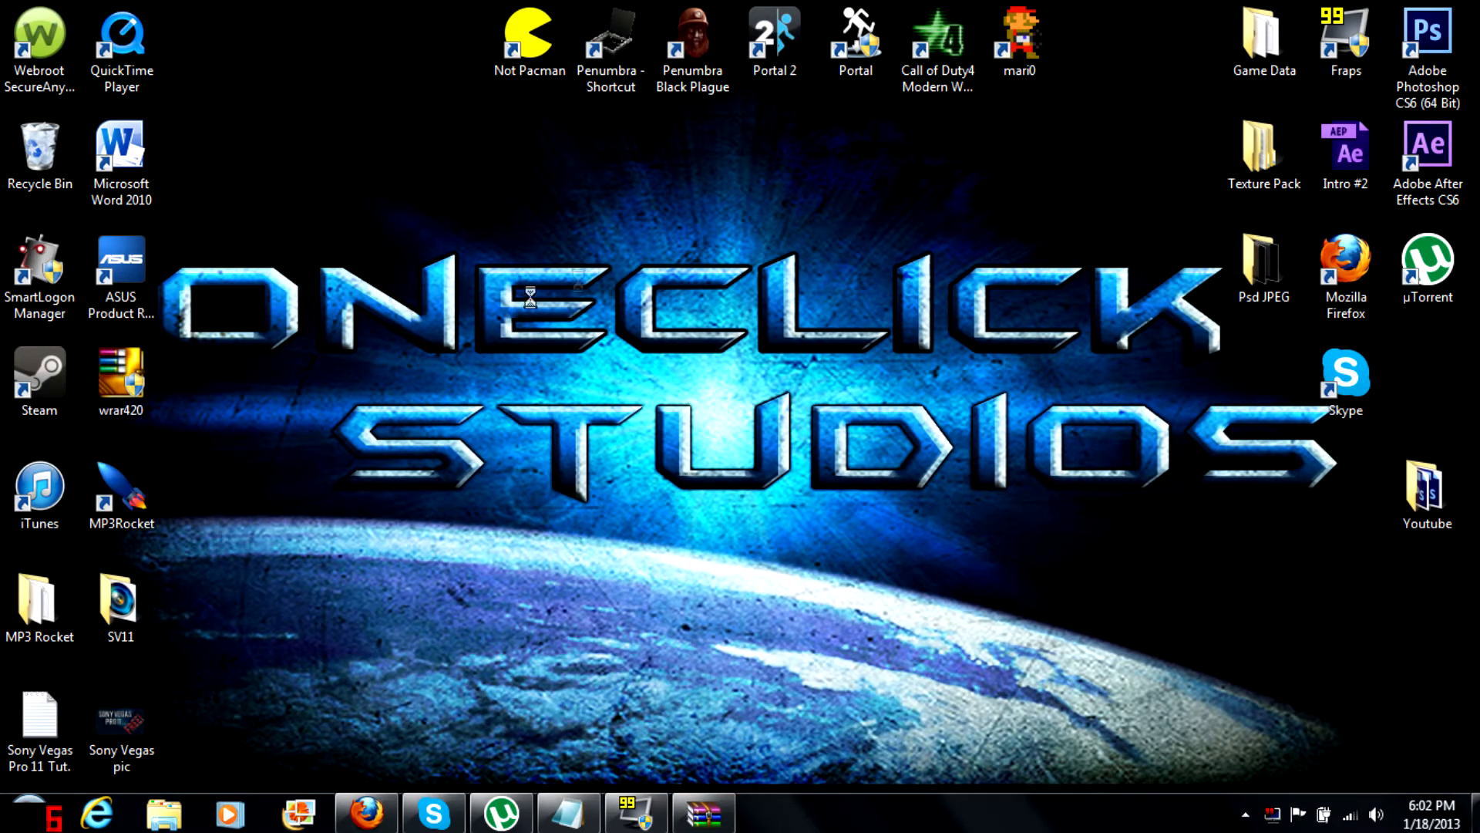
Step: Create a new desktop folder named 'Vegas' and bring up the tutorial notes
right_click(534, 298)
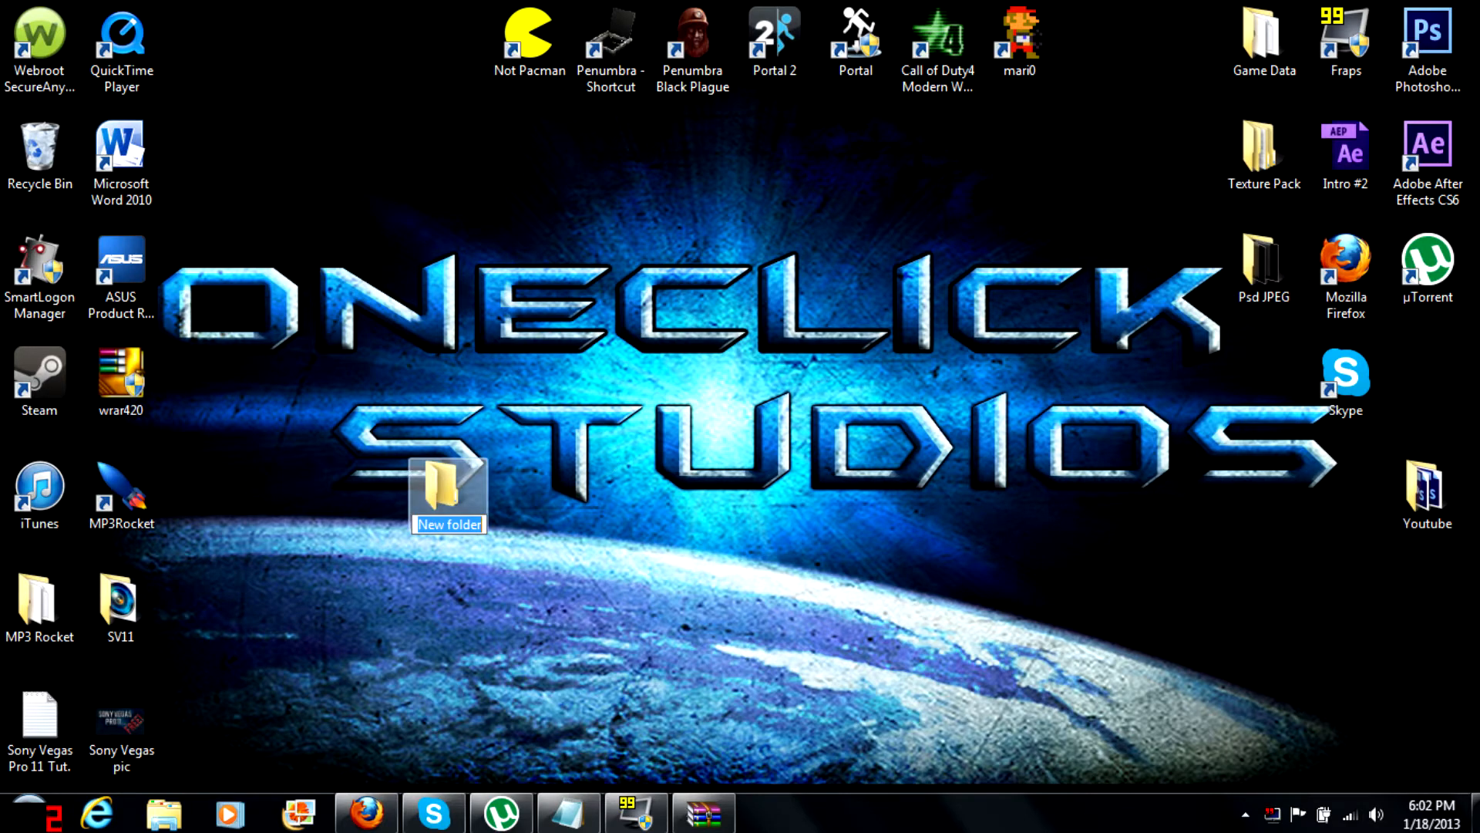
type("Vegas")
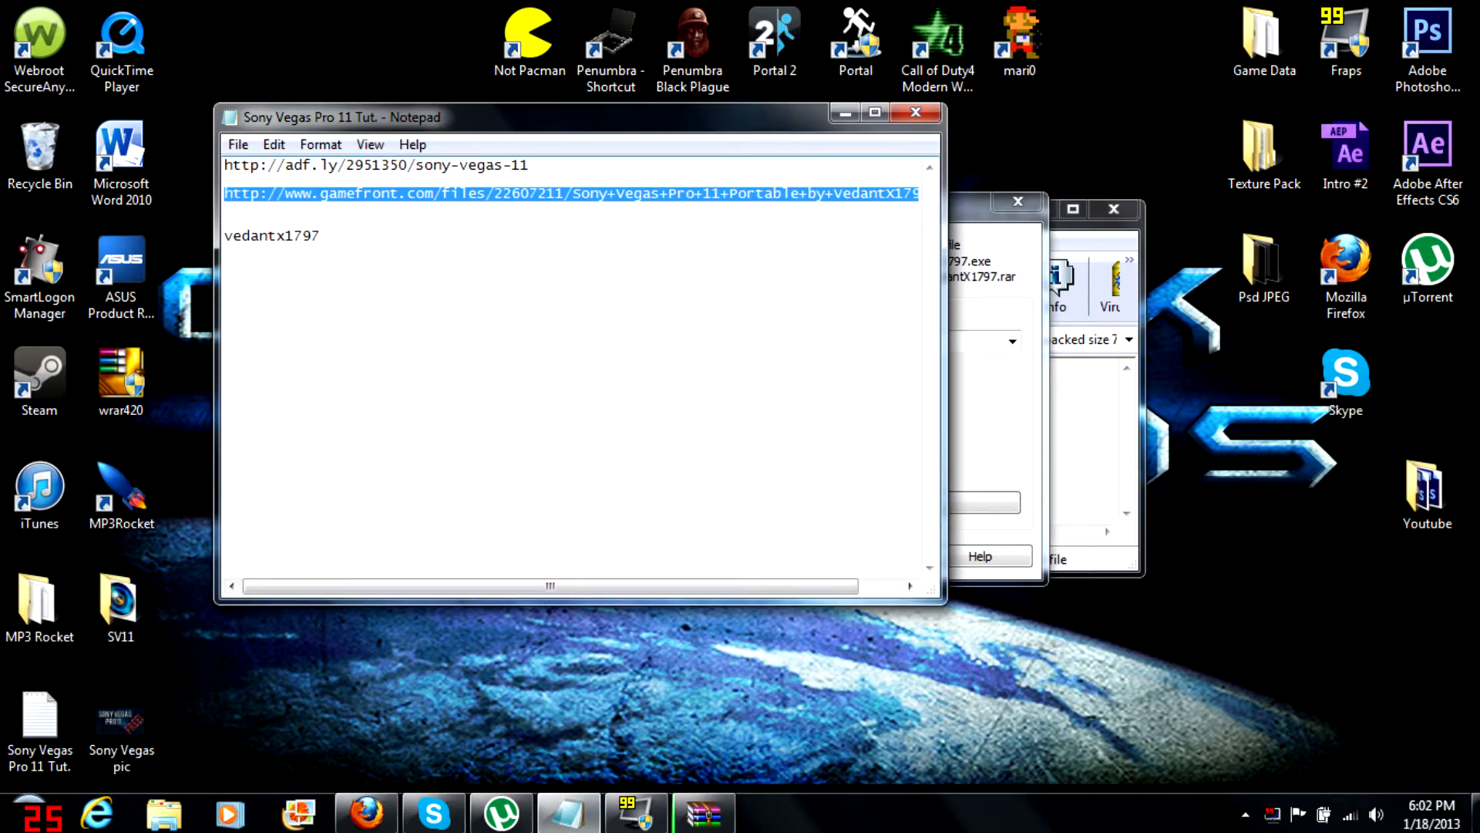
right_click(271, 234)
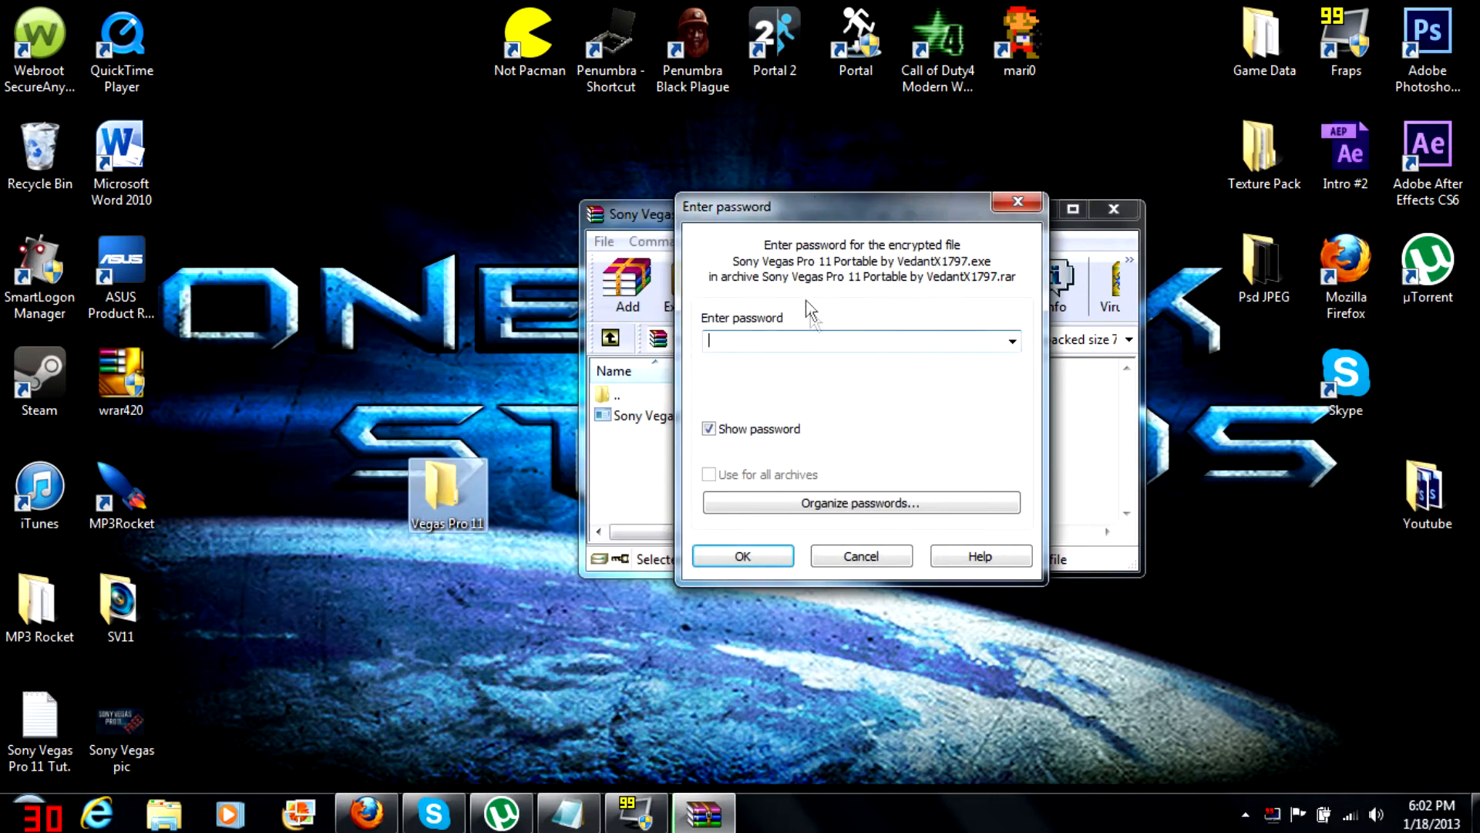
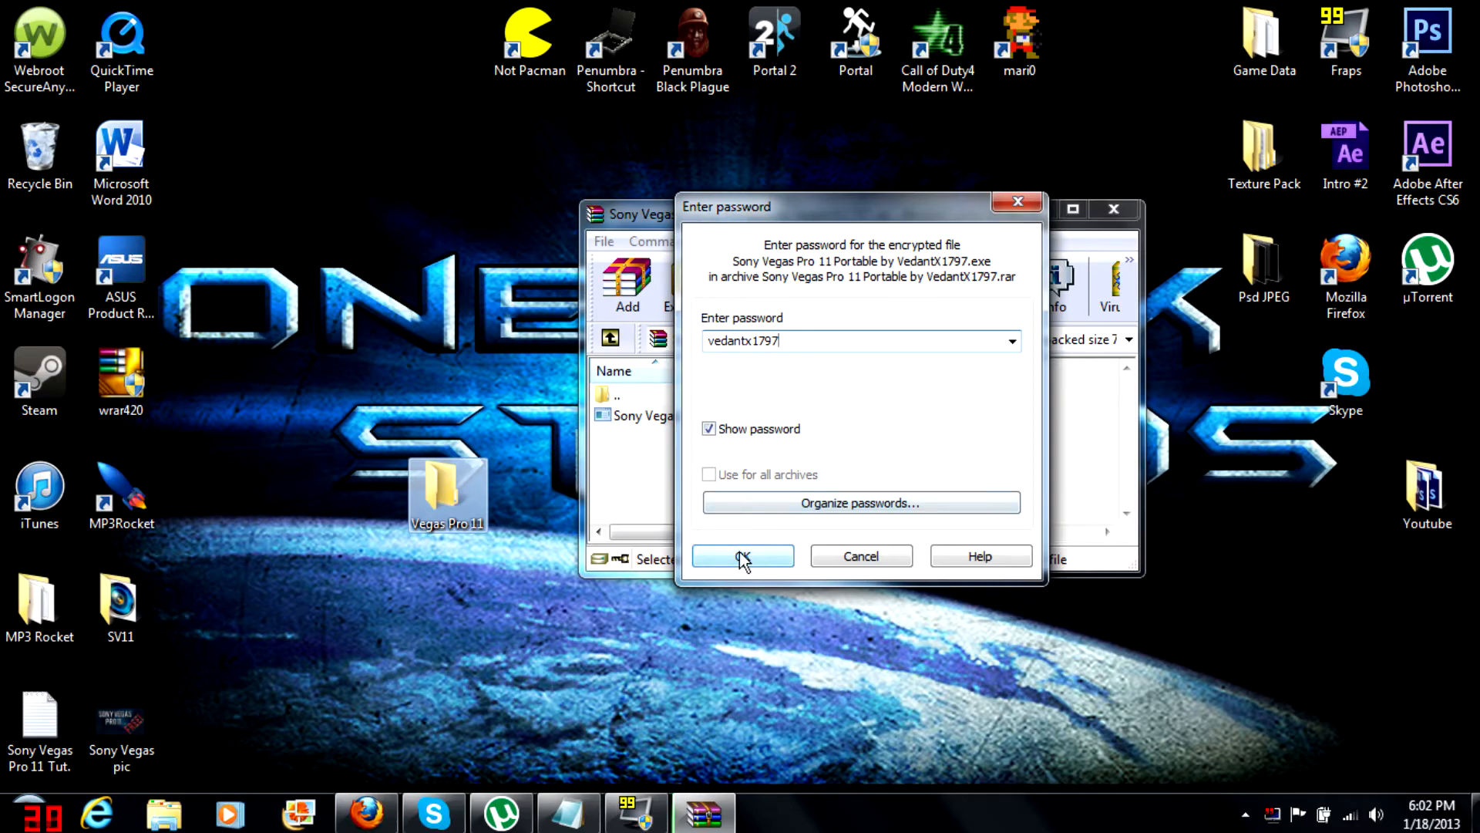
left_click(742, 555)
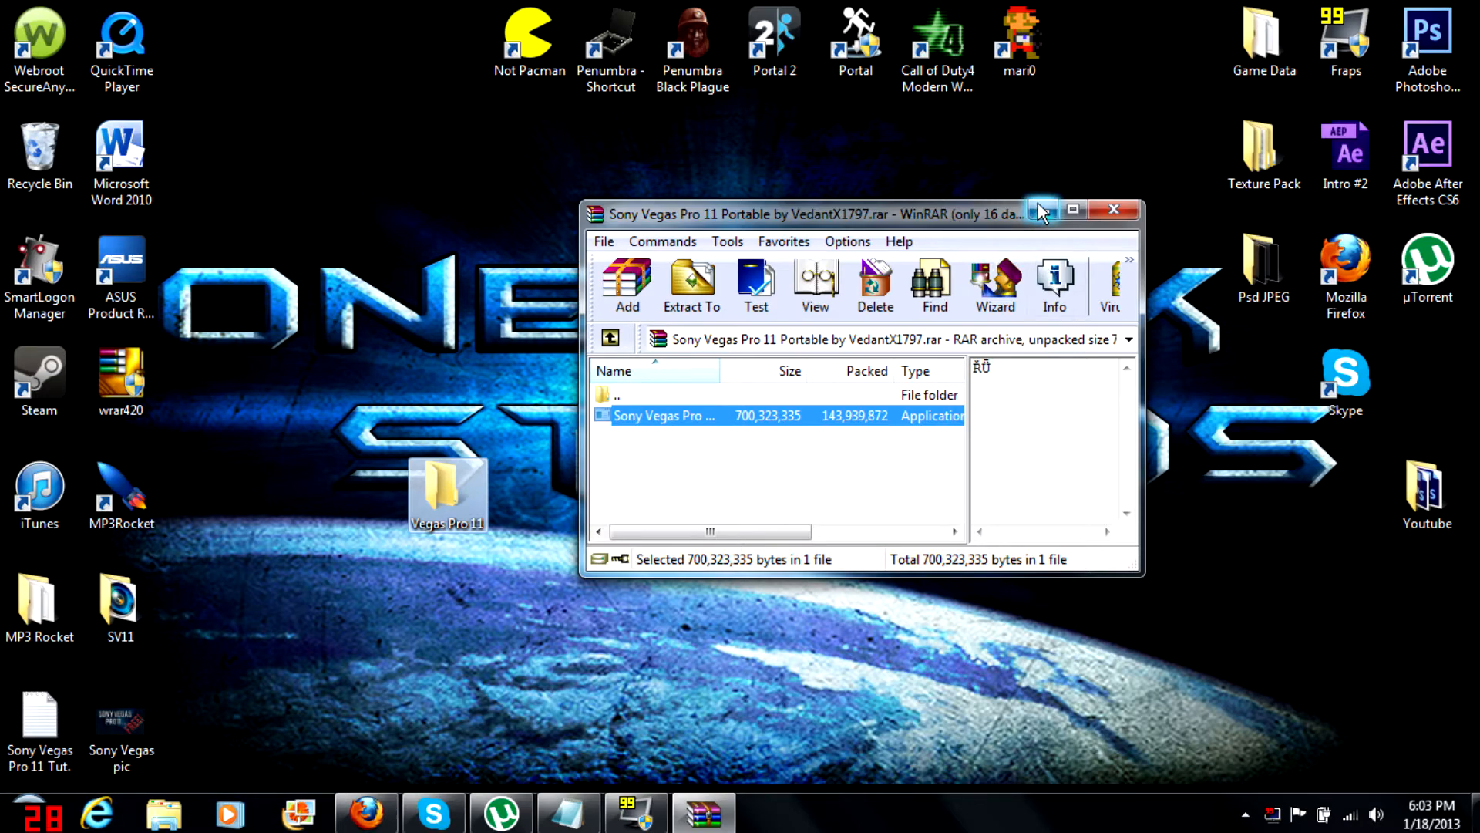
Step: Minimize WinRAR and open the Vegas Pro 11 folder on the desktop
left_click(1113, 208)
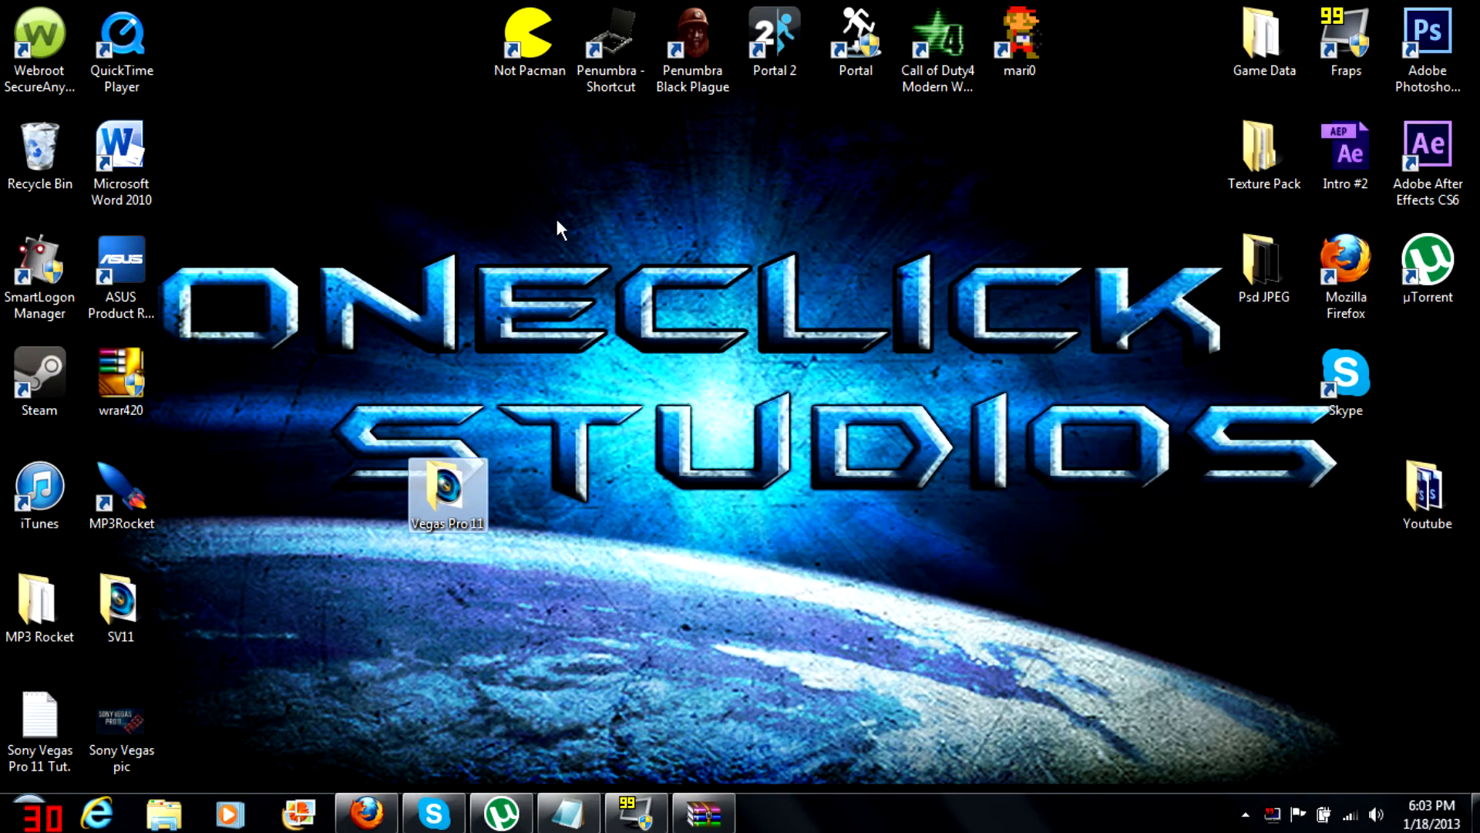
mouse_move(701, 210)
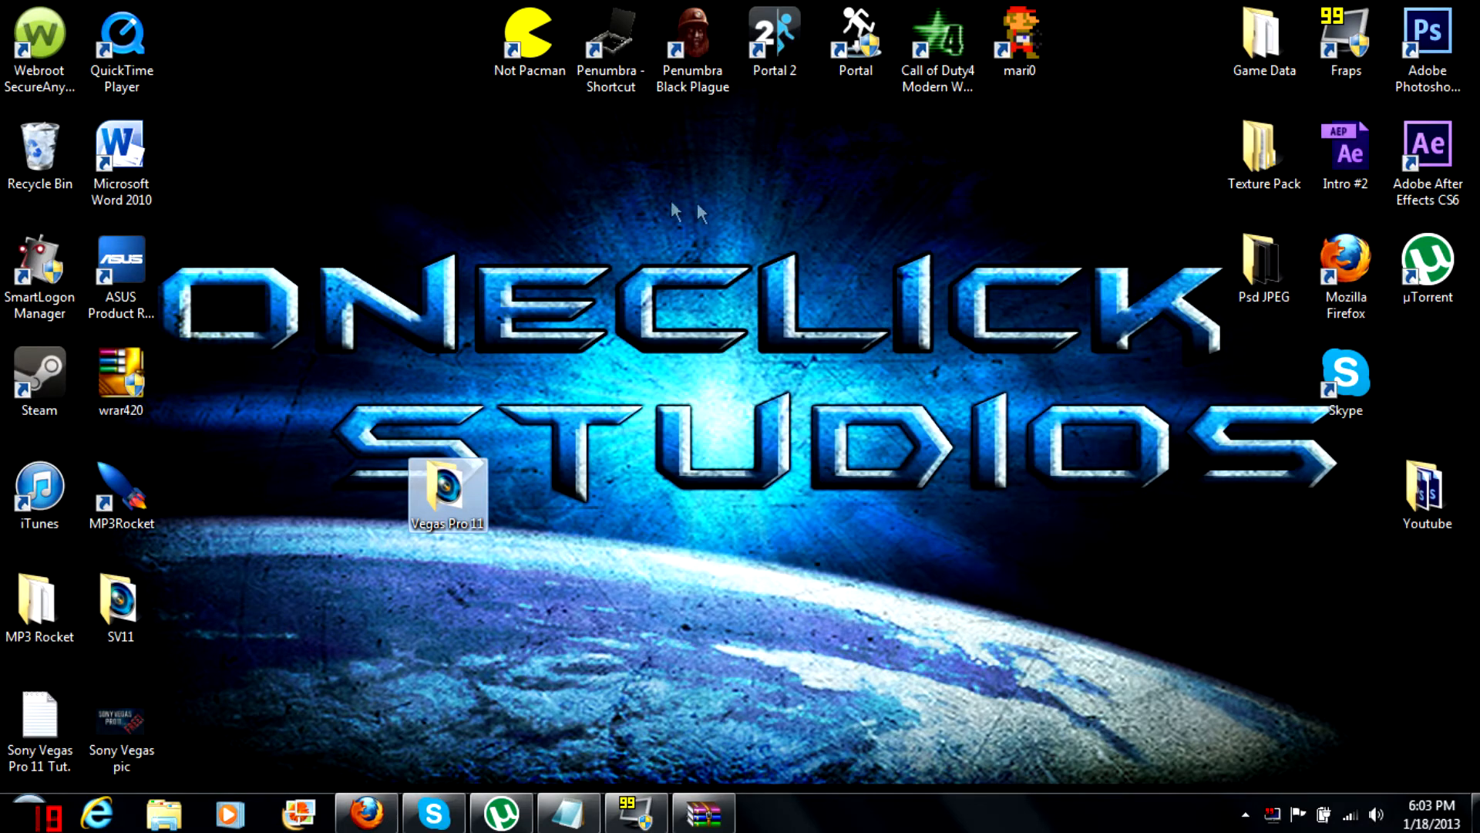
left_click(774, 31)
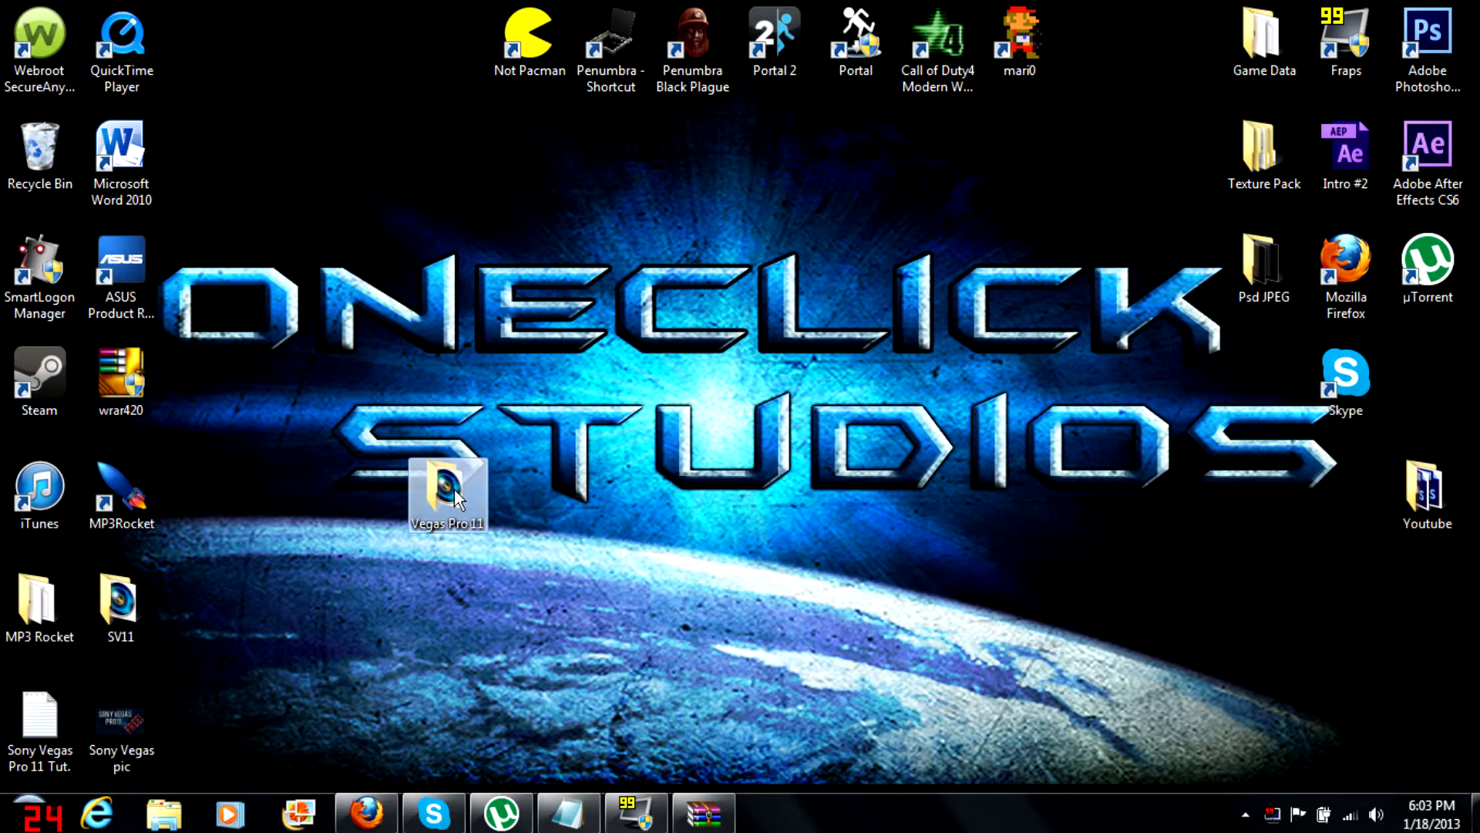
double_click(453, 489)
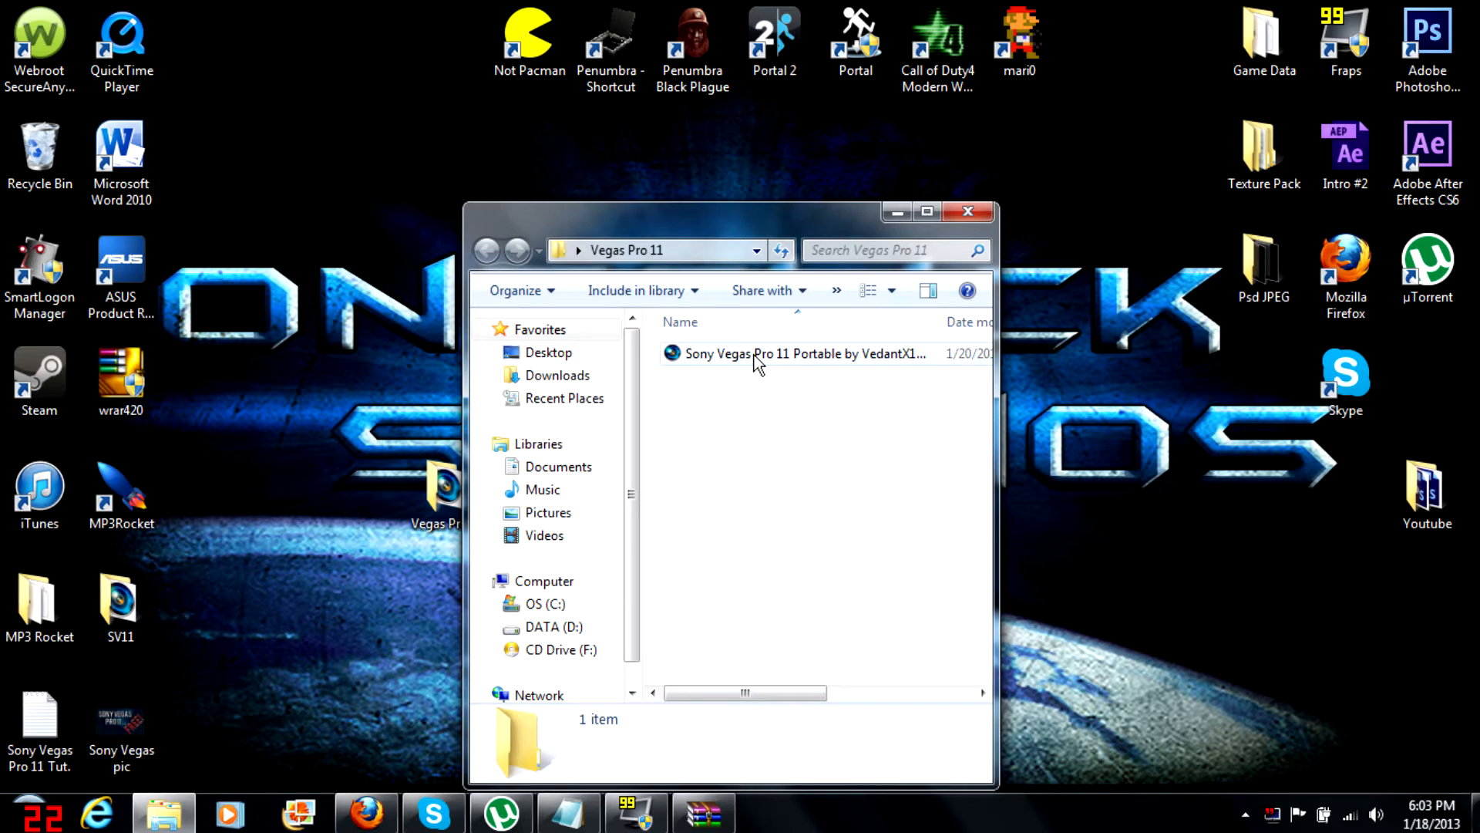
Step: Launch the Sony Vegas Pro 11 Portable exe and allow it in the UAC prompt
right_click(758, 354)
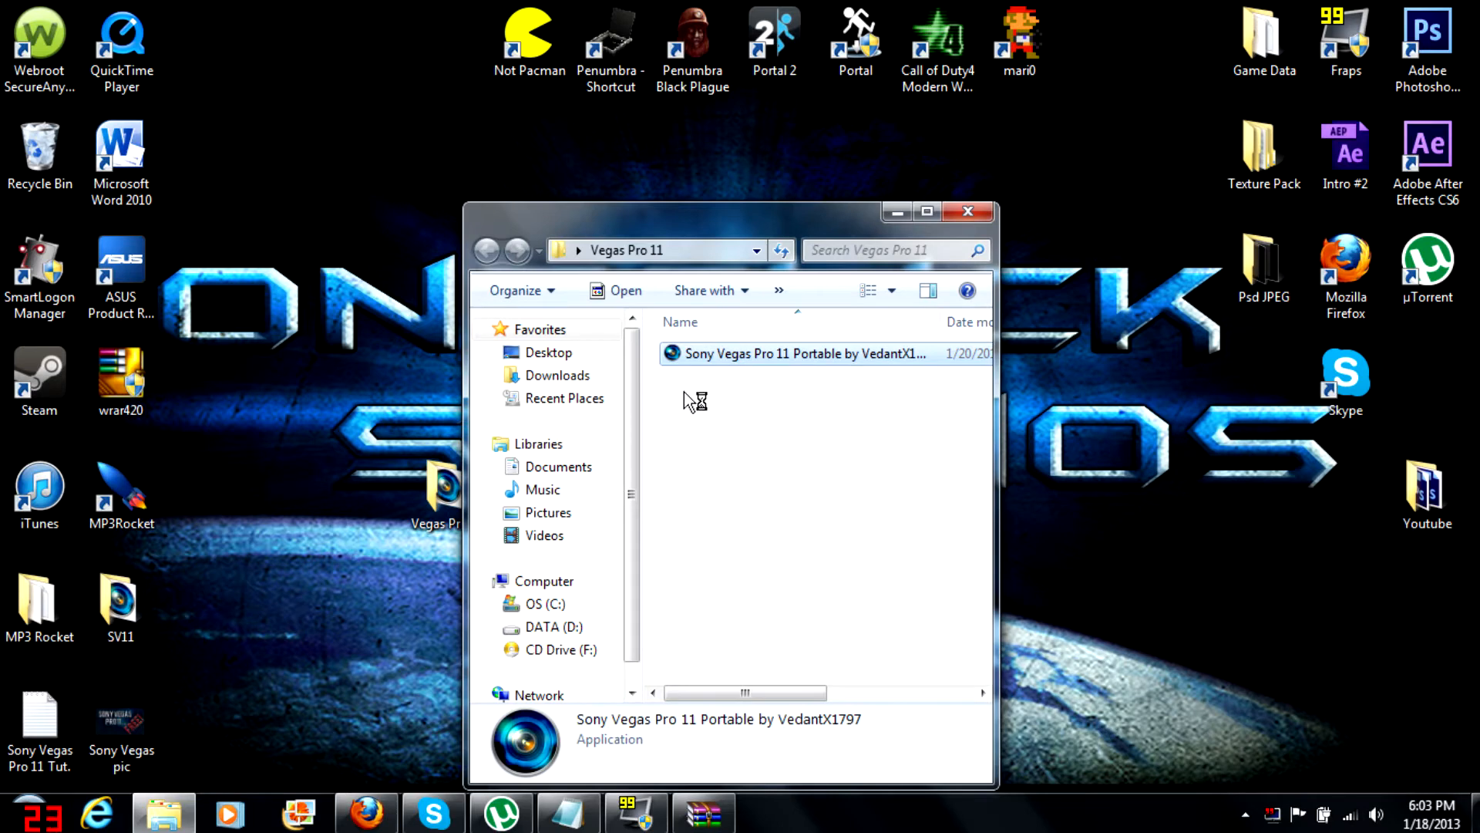
mouse_move(685, 380)
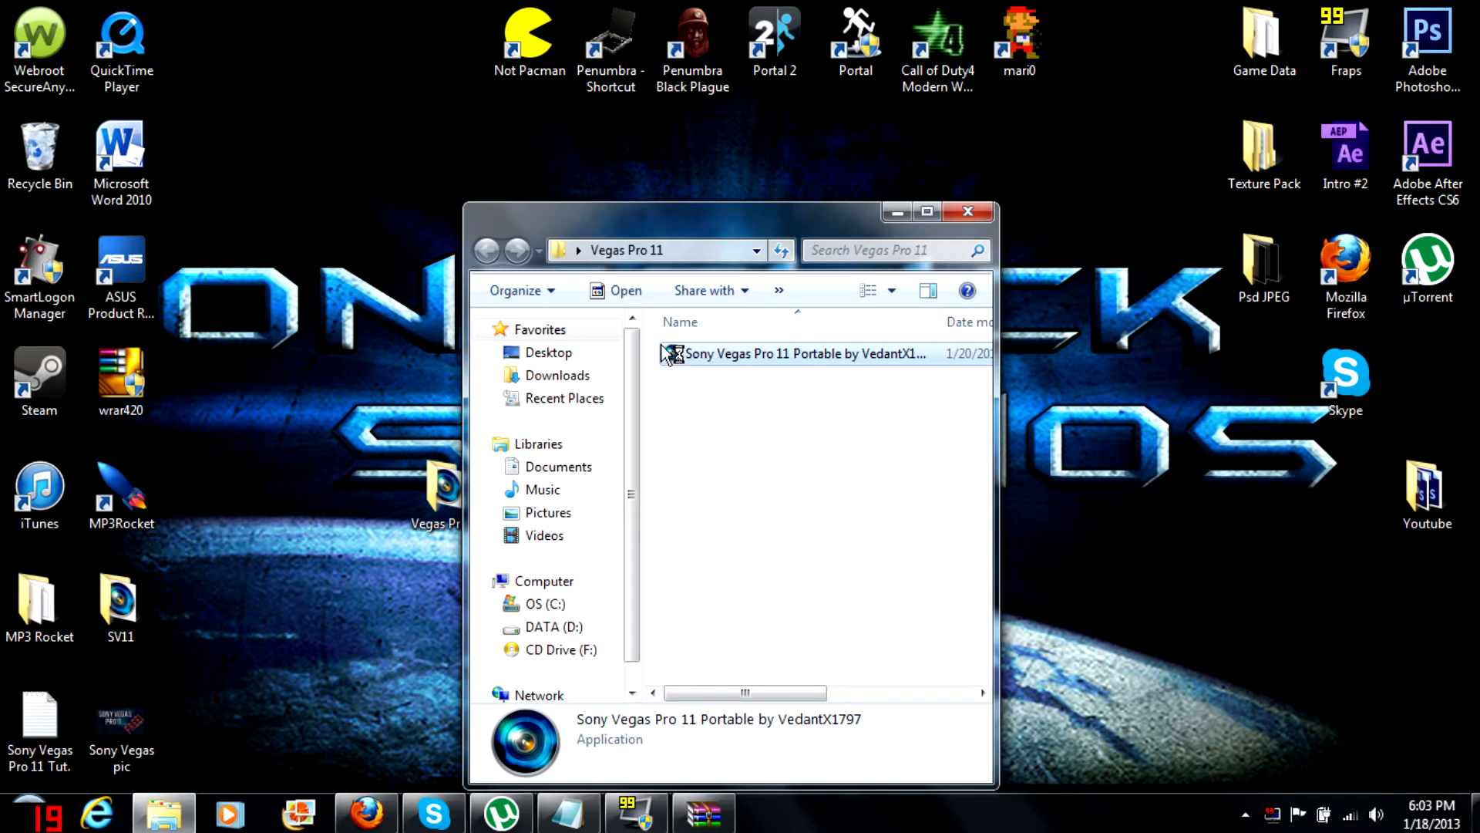
double_click(797, 353)
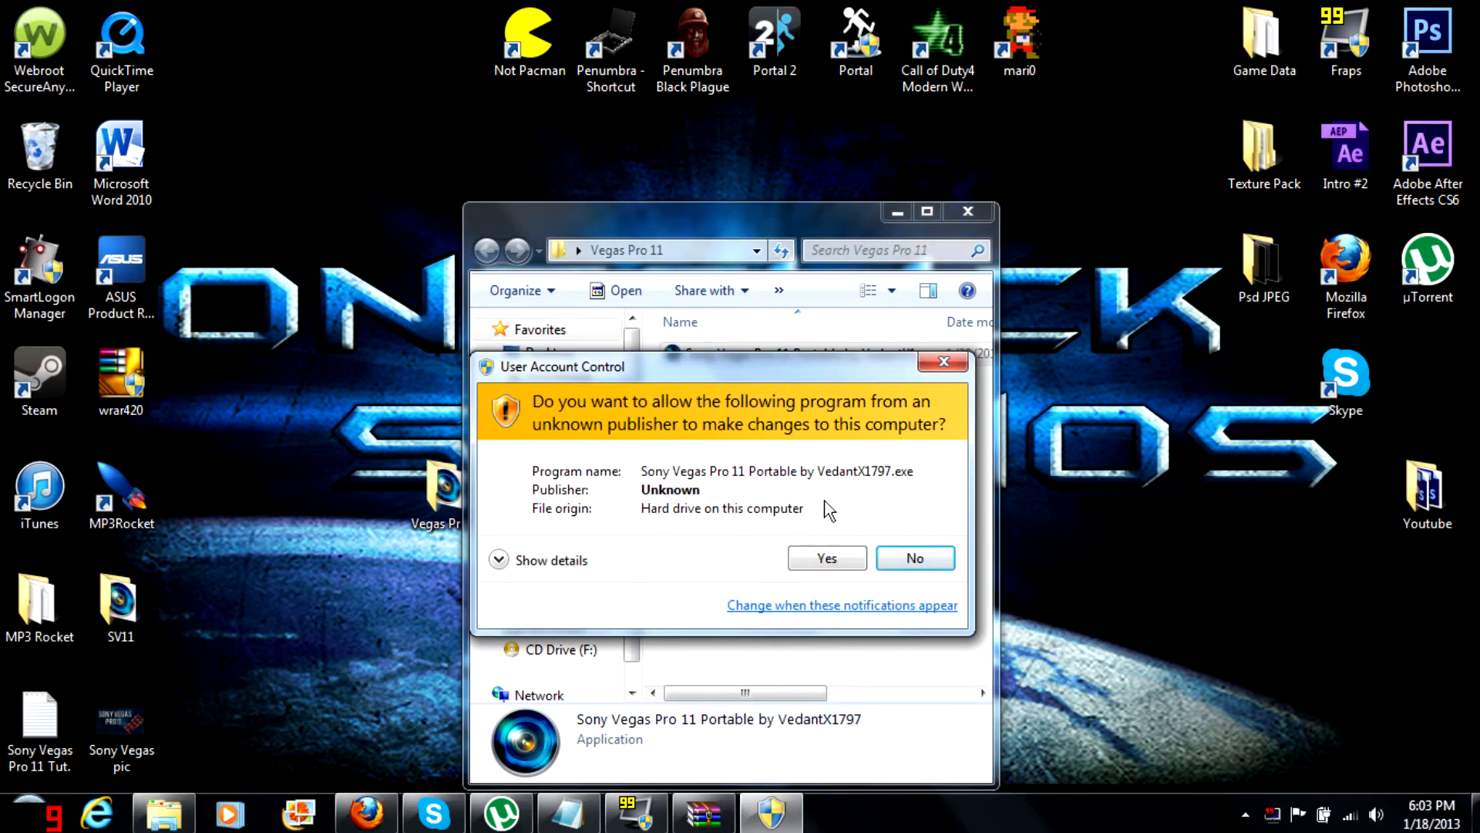
left_click(826, 558)
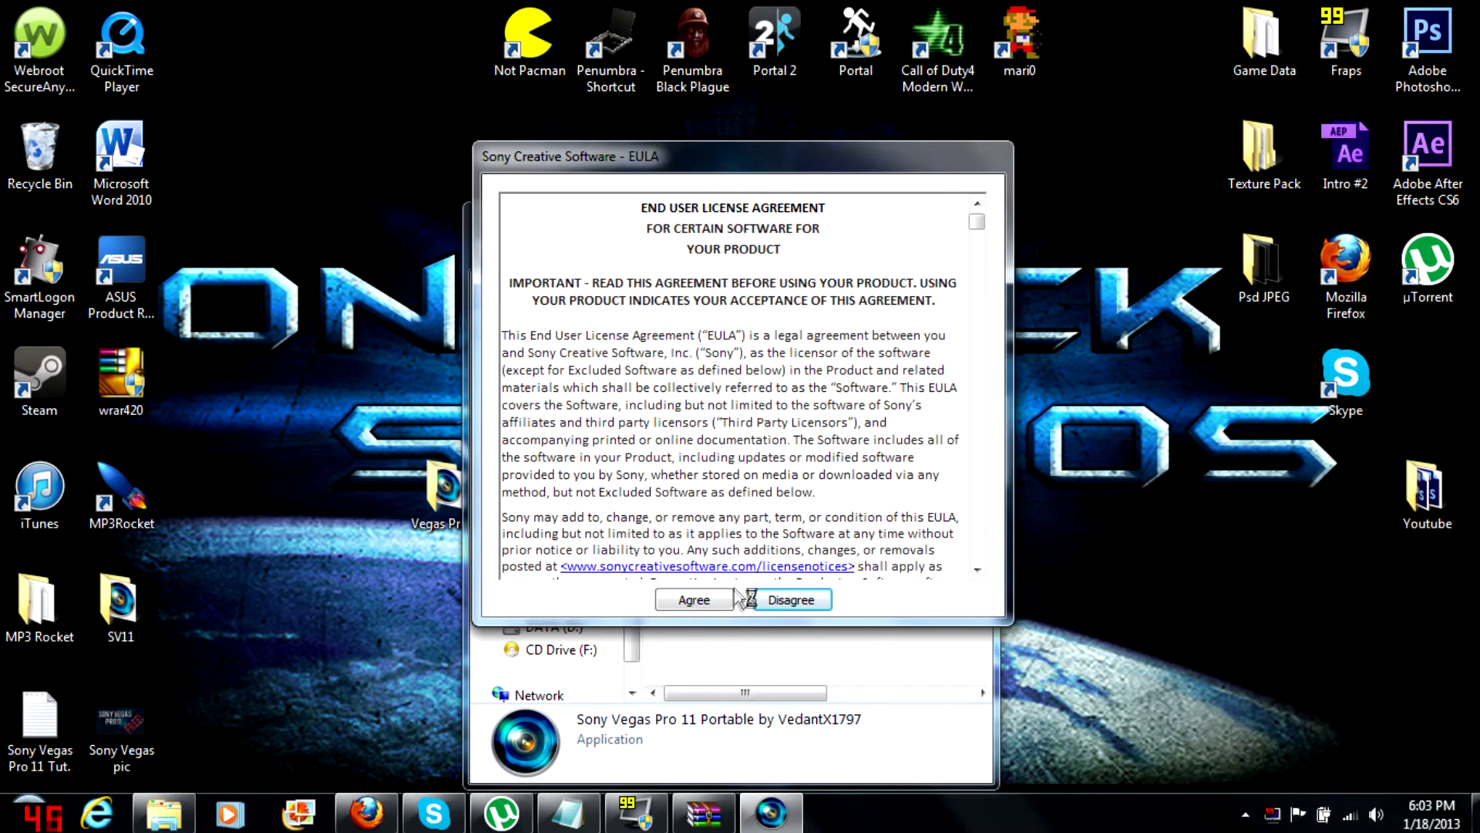
Step: Agree to the Sony EULA so Vegas Pro 11 begins loading
left_click(694, 598)
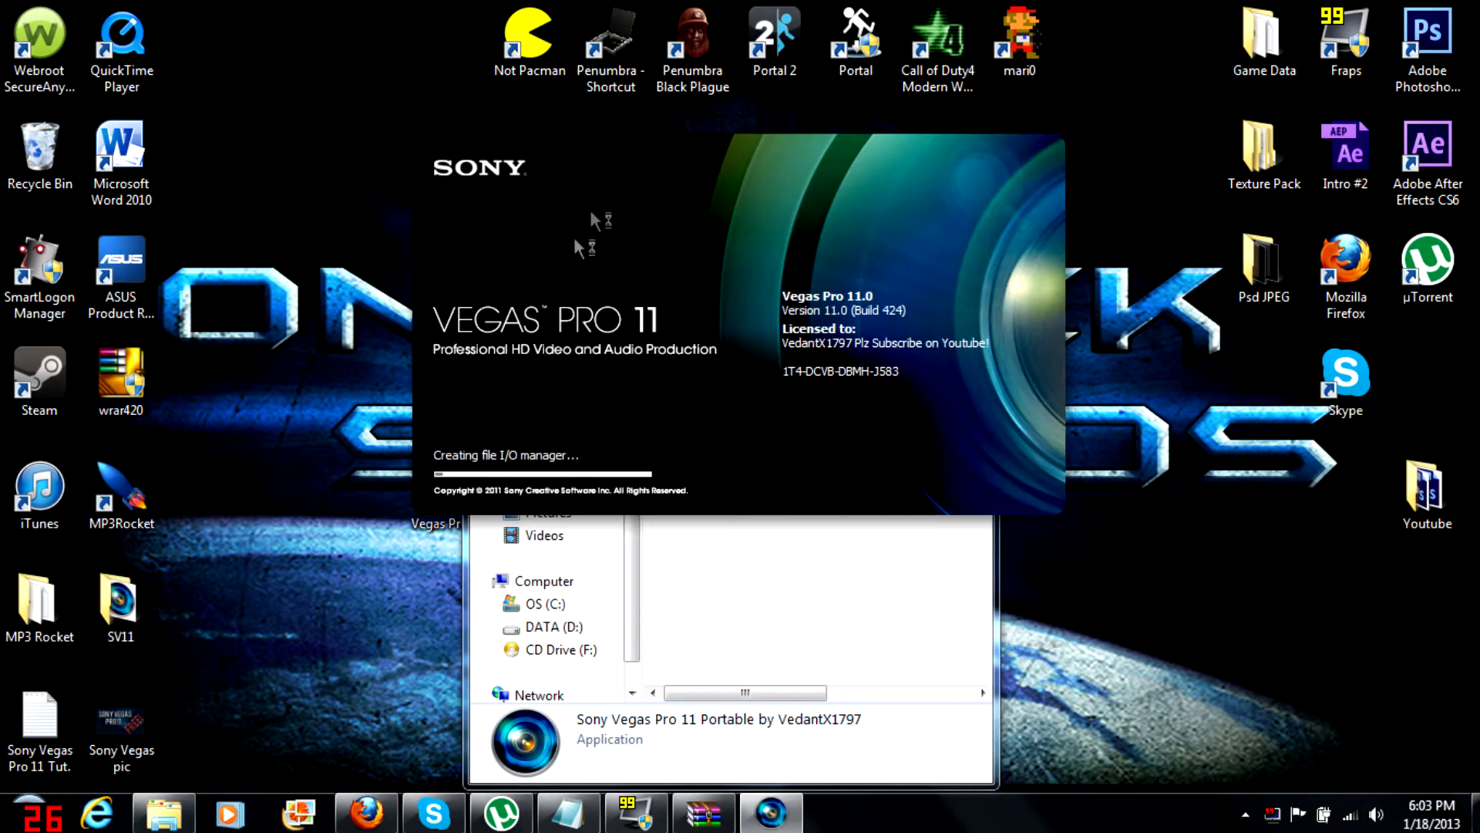
mouse_move(910, 286)
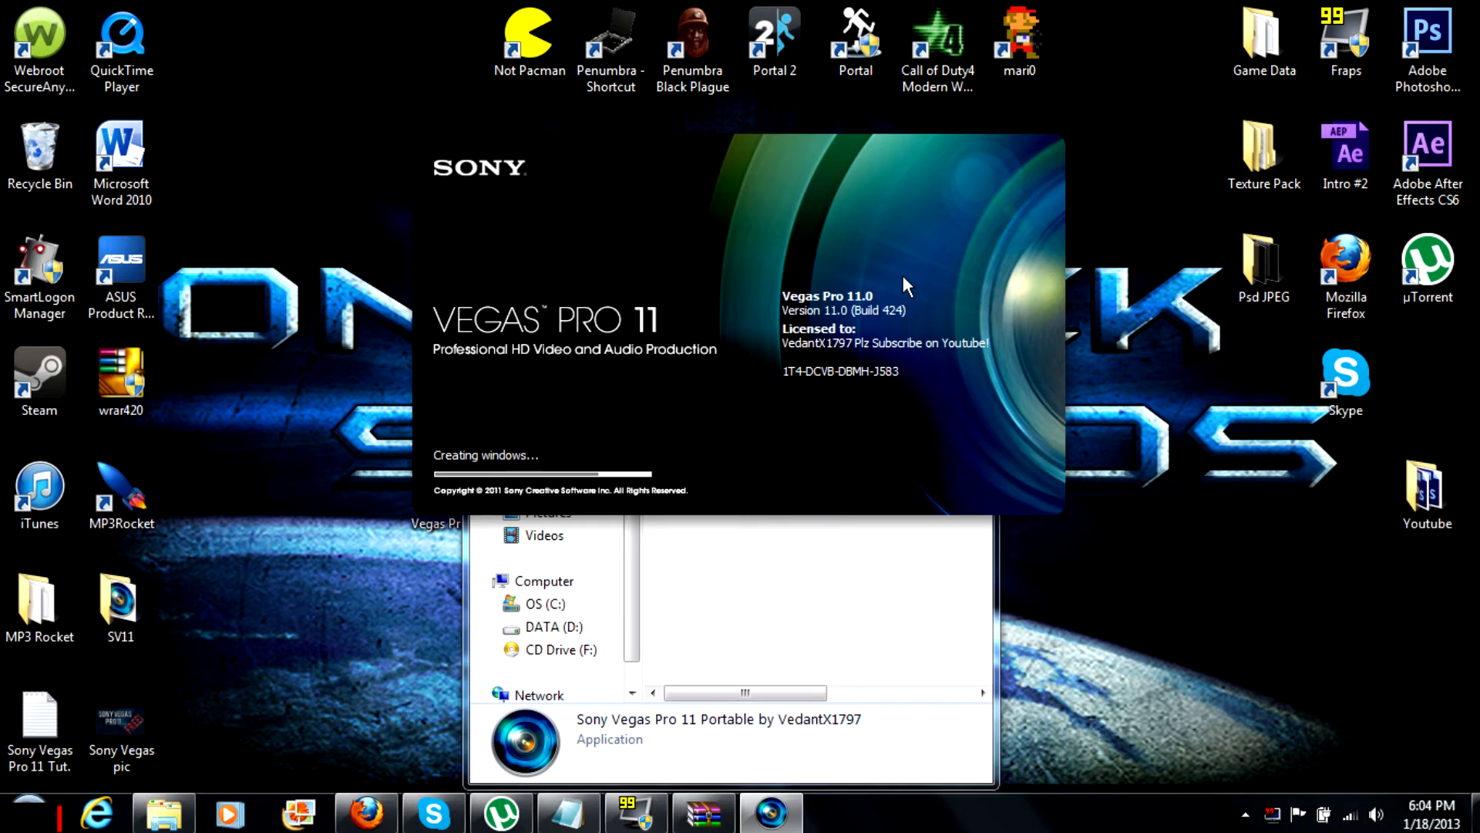
mouse_move(981, 372)
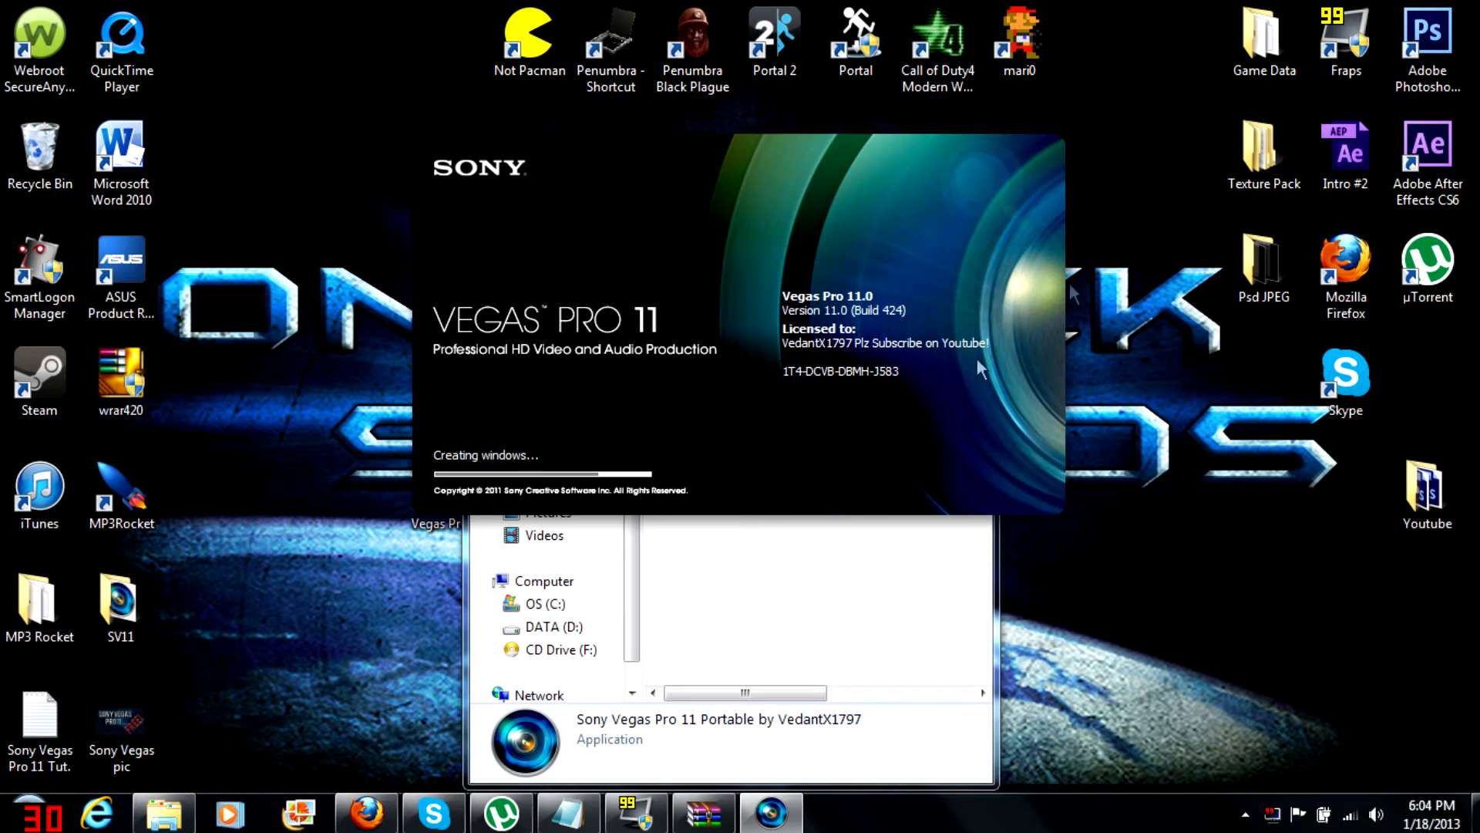
mouse_move(503, 417)
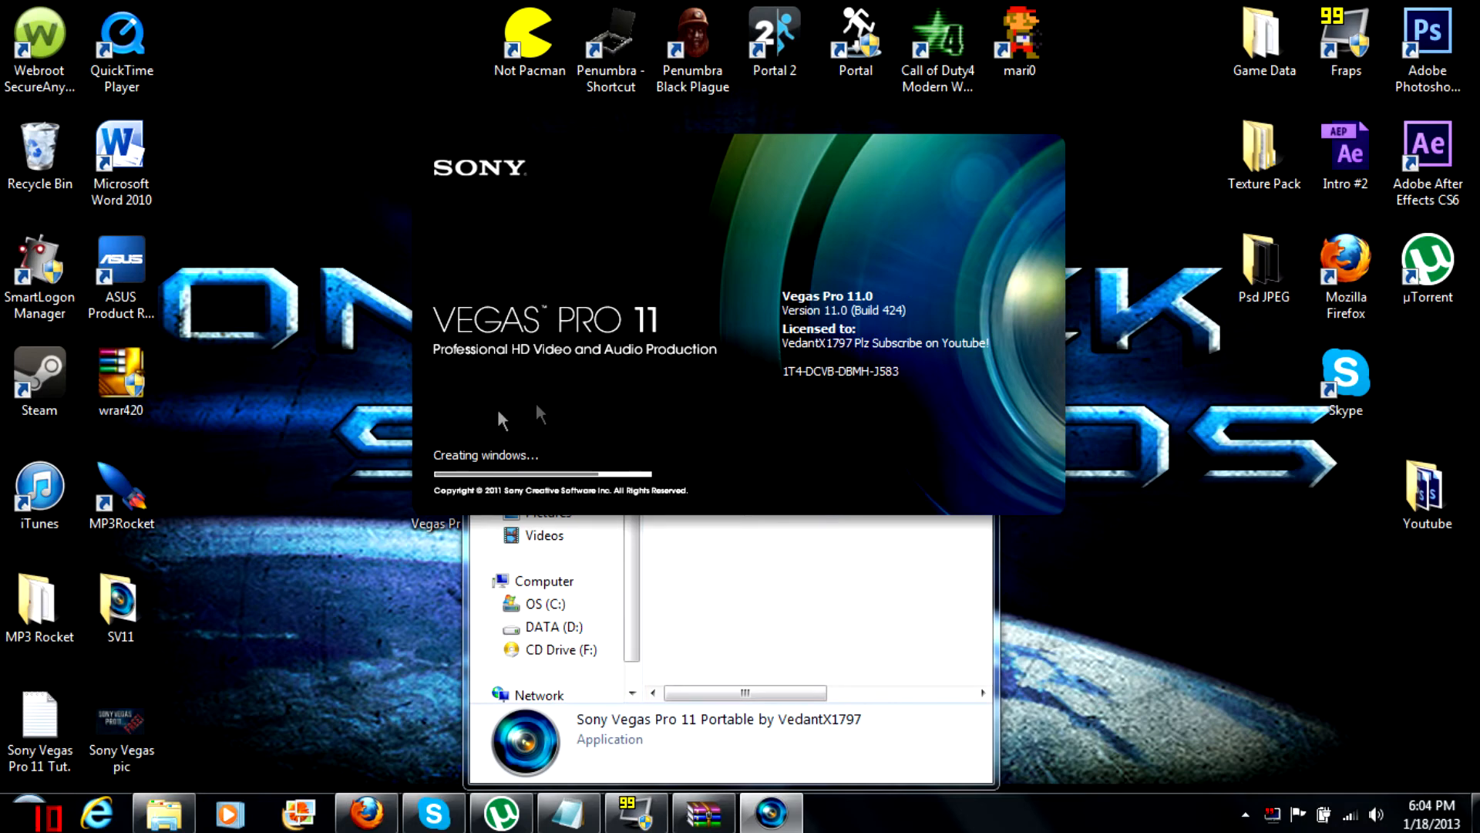
mouse_move(1055, 137)
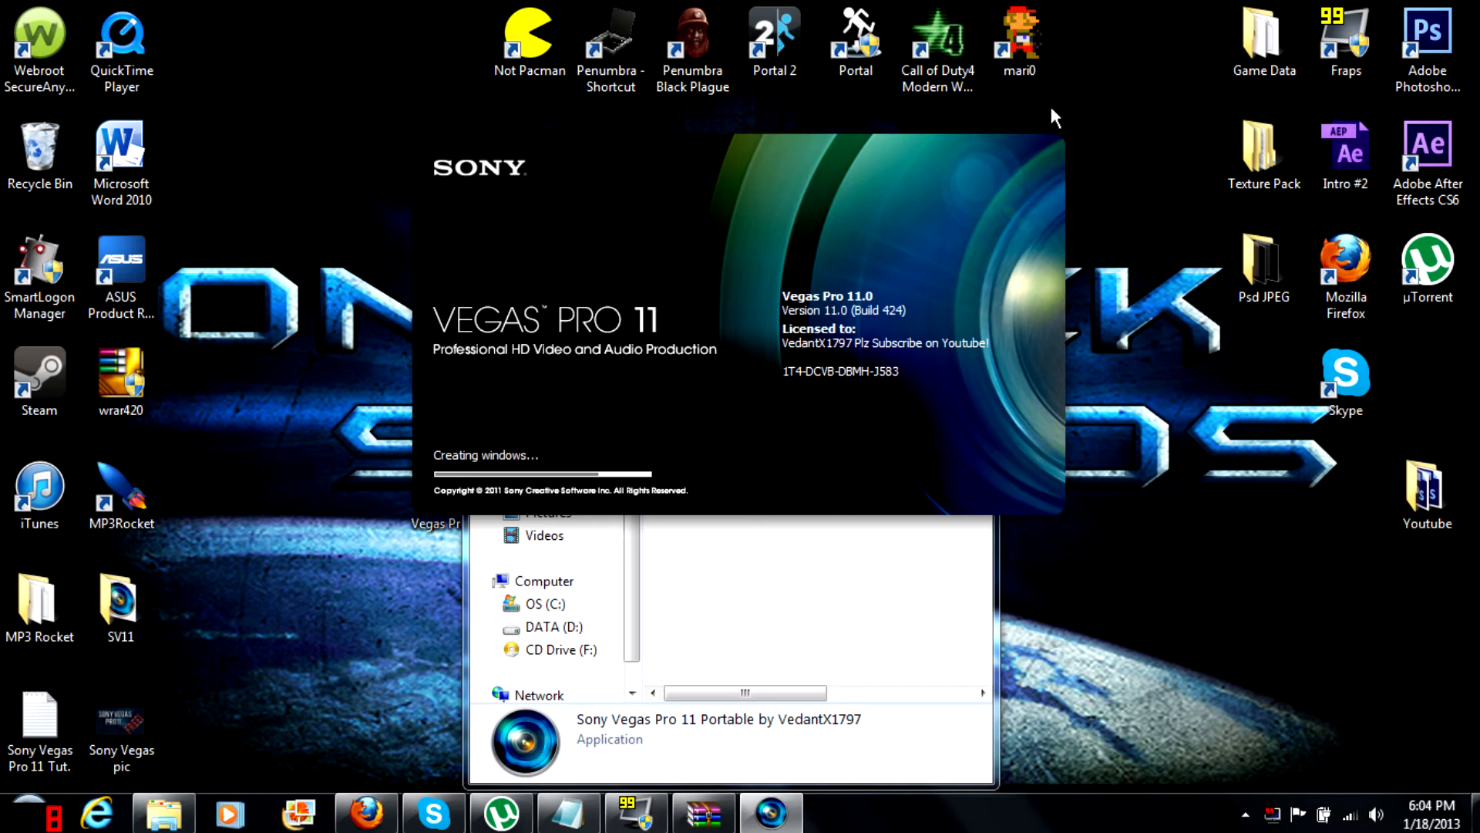
mouse_move(333, 48)
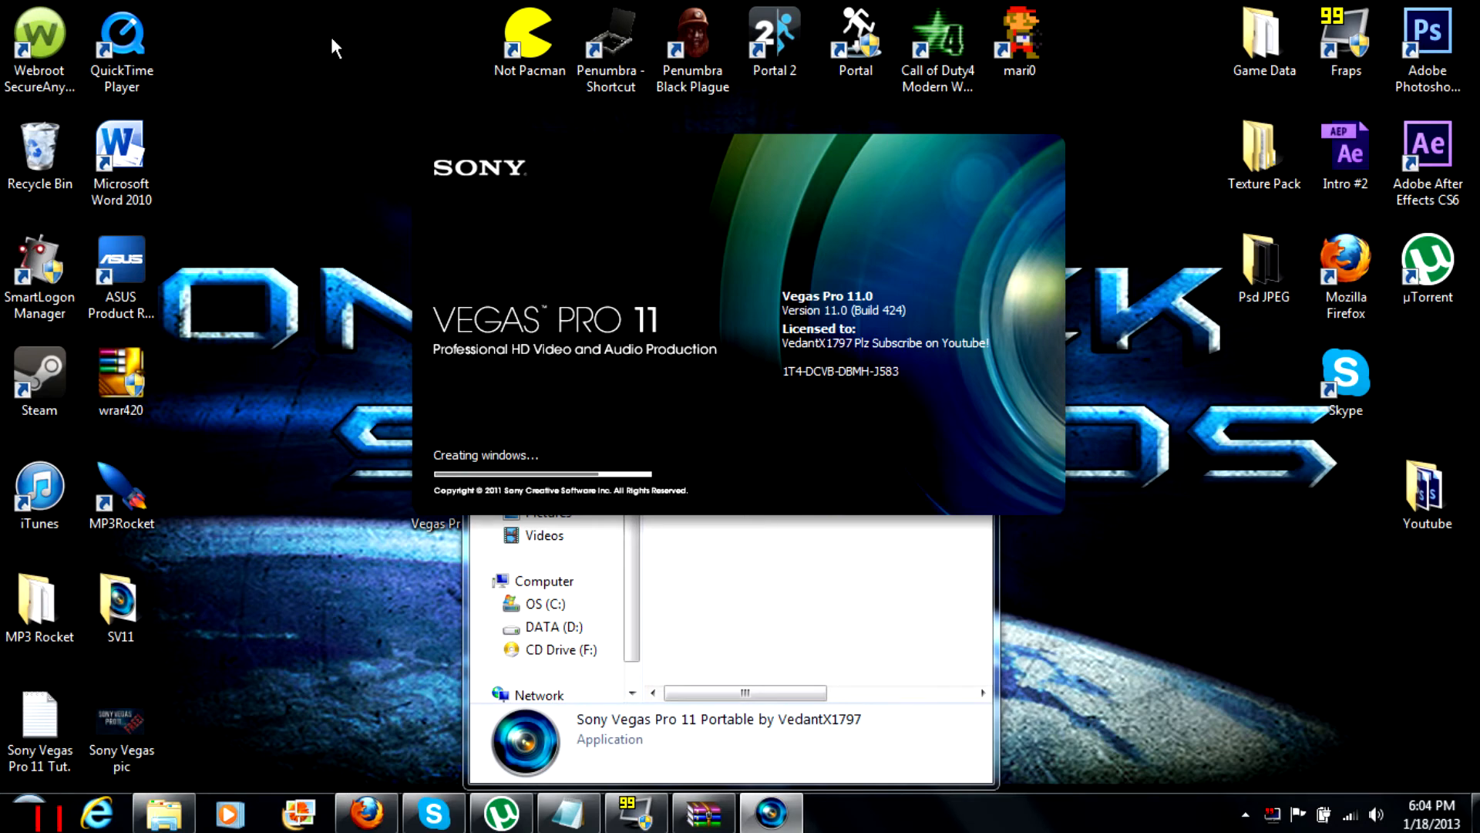
mouse_move(800, 265)
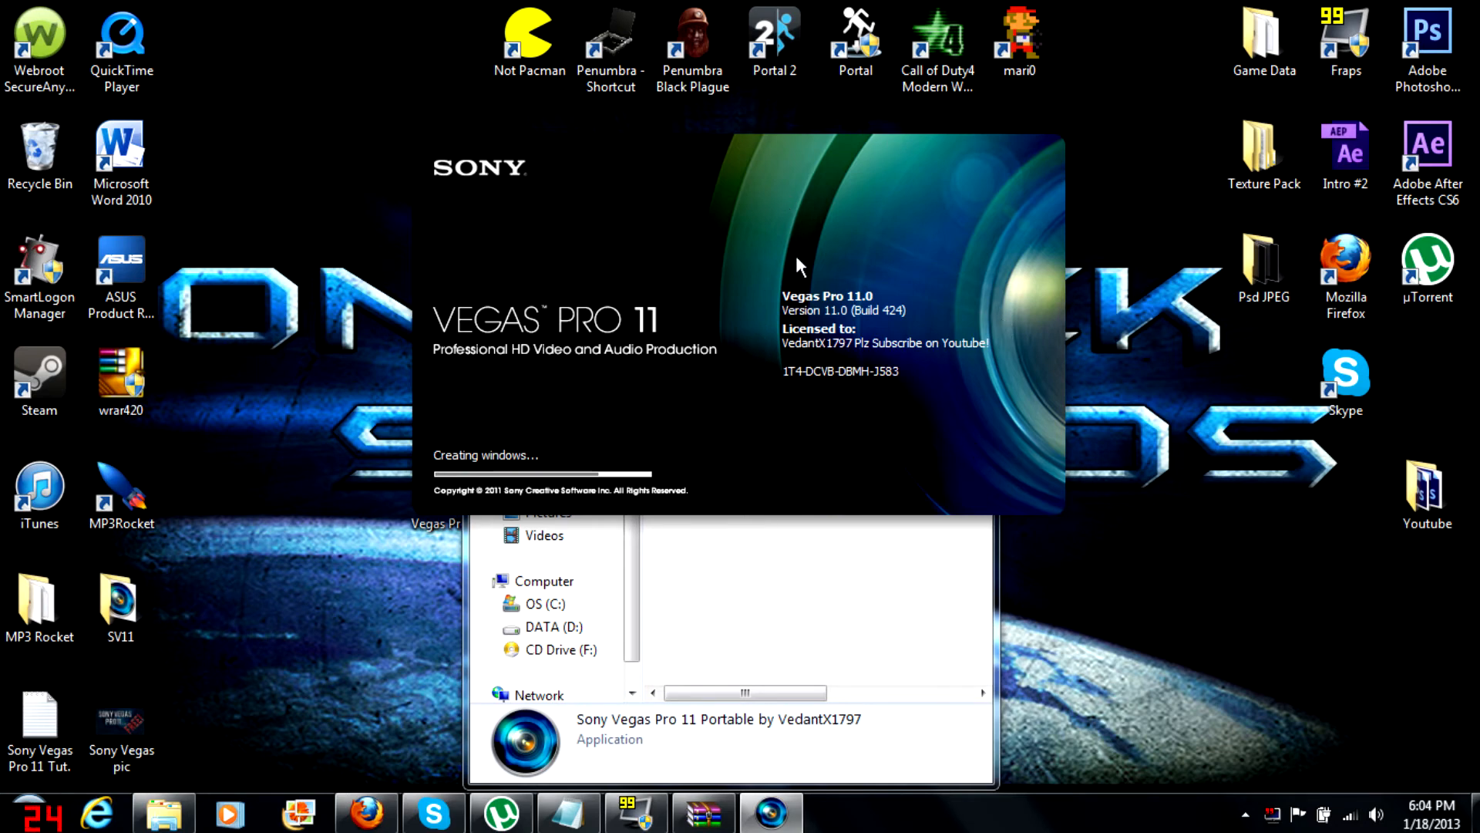
mouse_move(1112, 367)
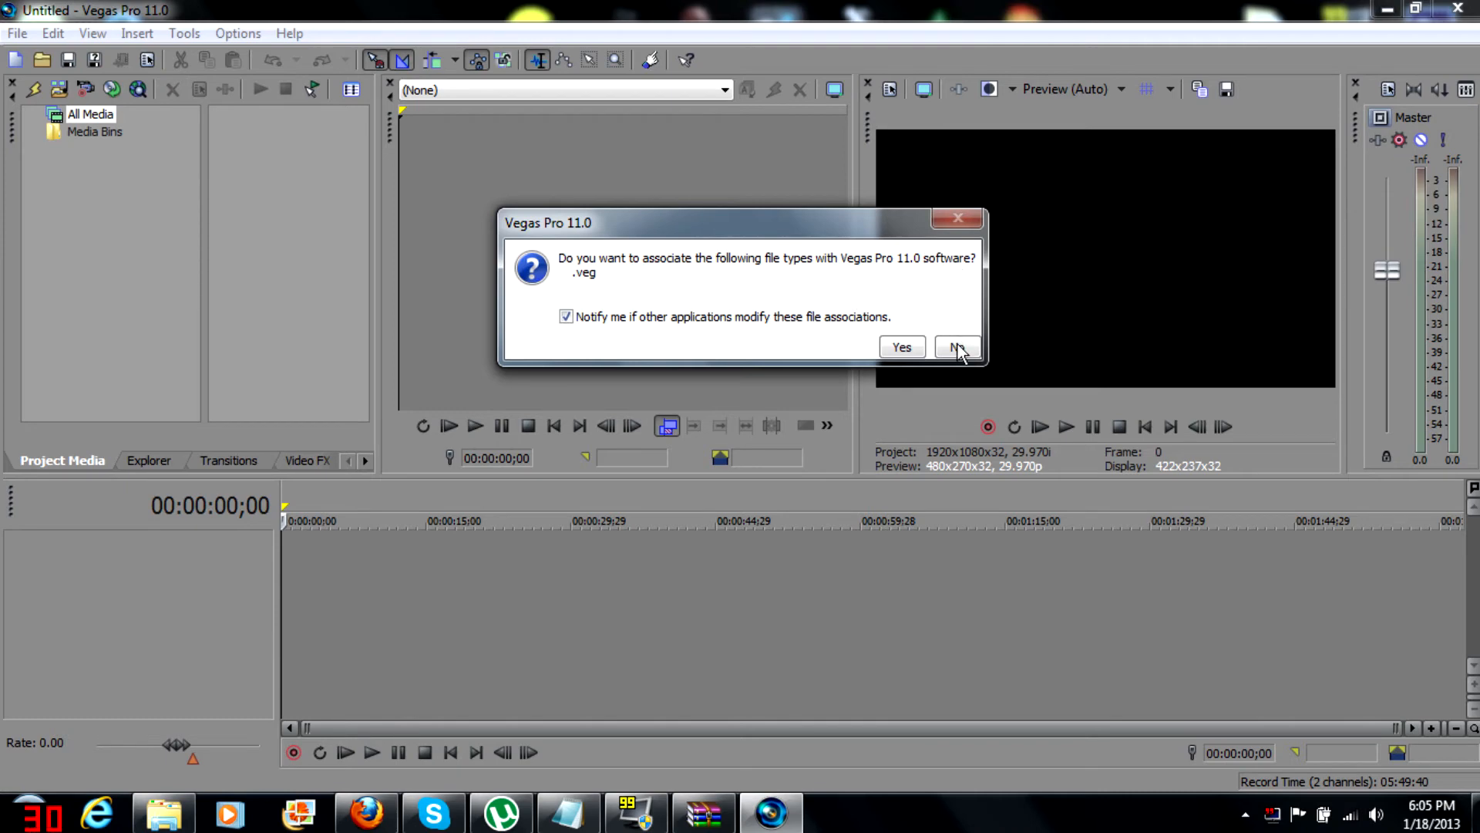
Step: Answer No to associating .veg files with Vegas
left_click(958, 347)
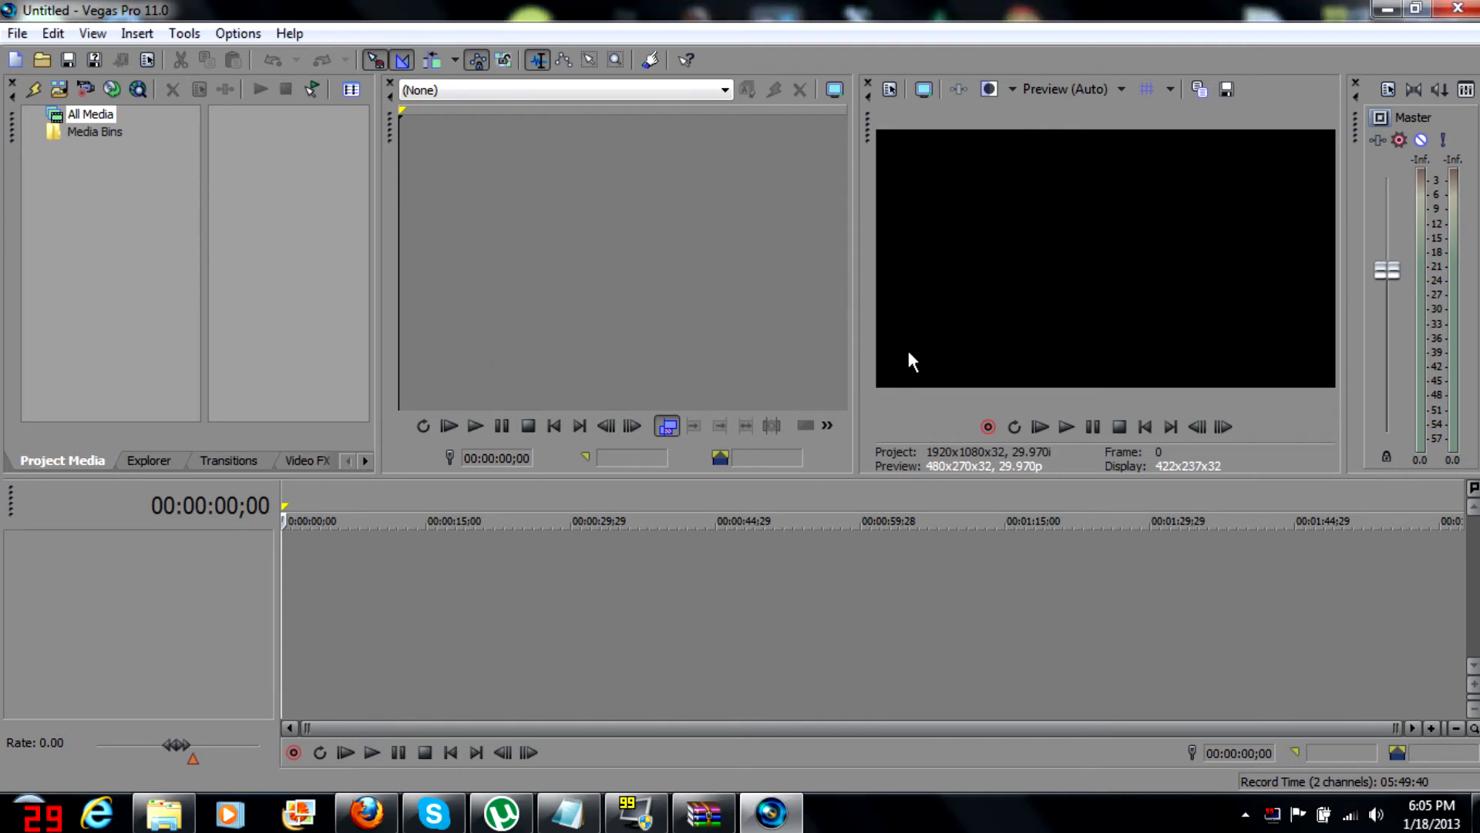
mouse_move(185, 230)
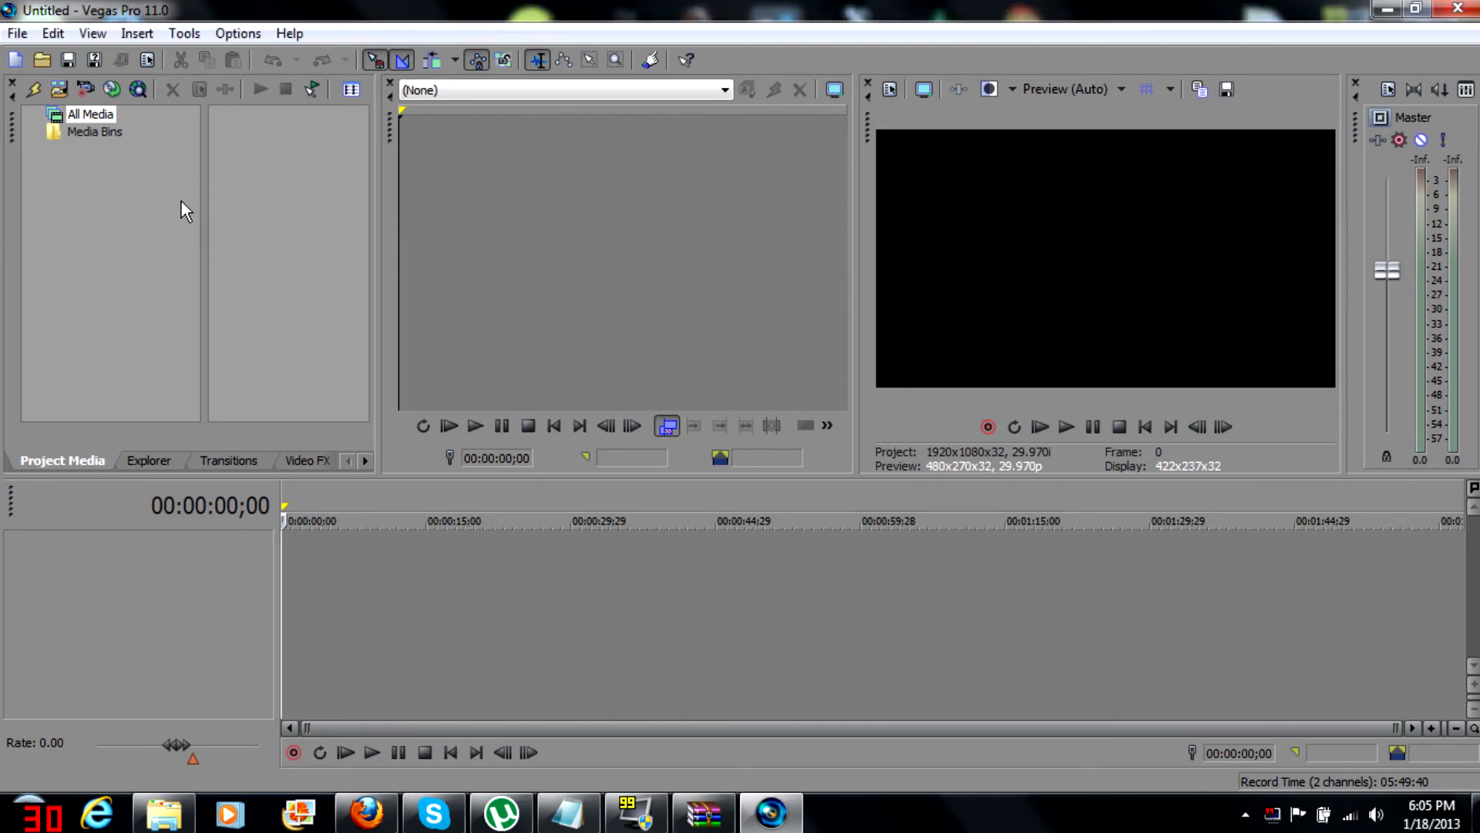
mouse_move(157, 36)
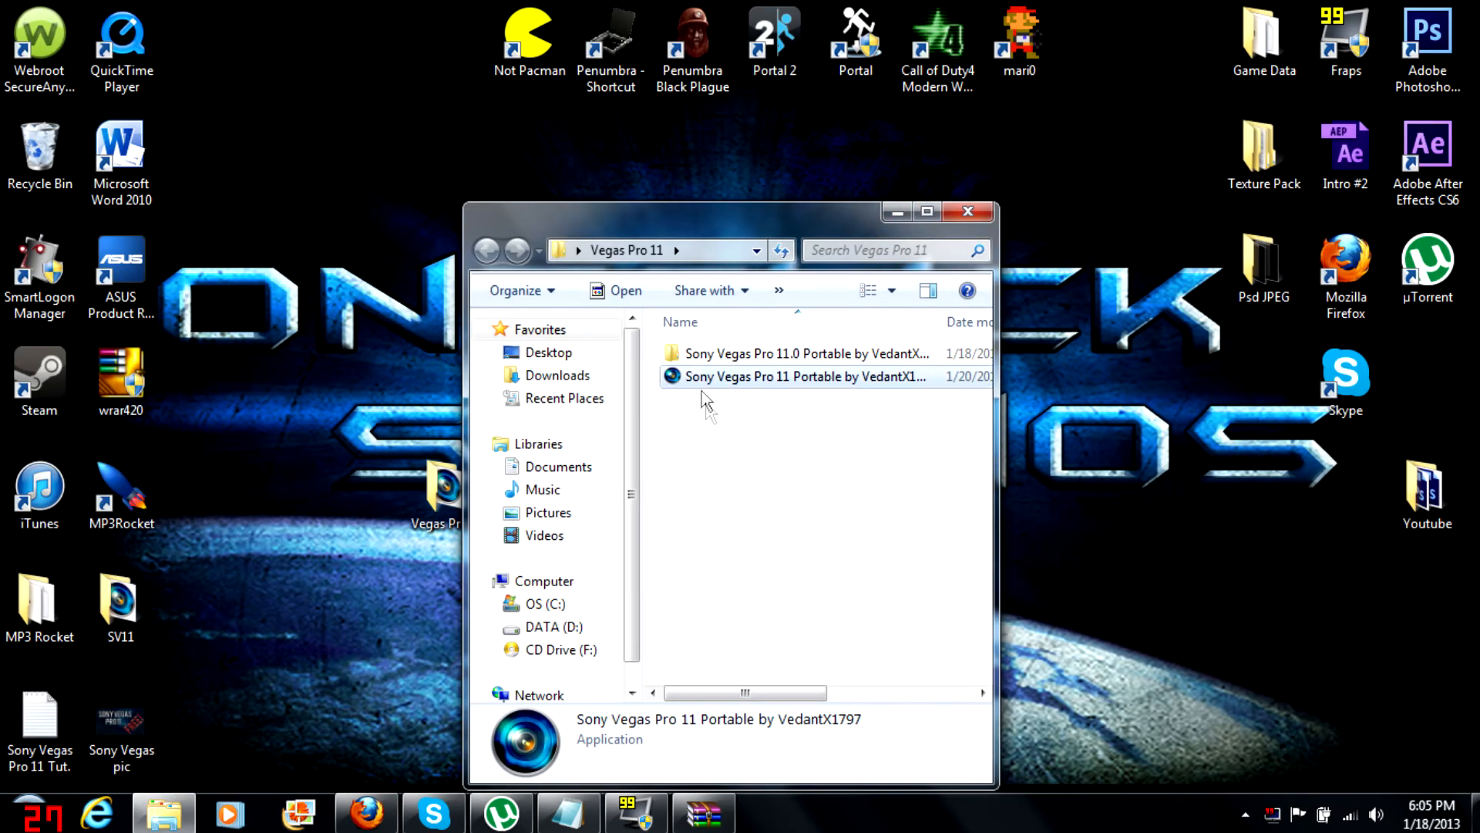
Step: Send a Sony Vegas Pro 11 Portable shortcut to the desktop and close the folder window
left_click(969, 212)
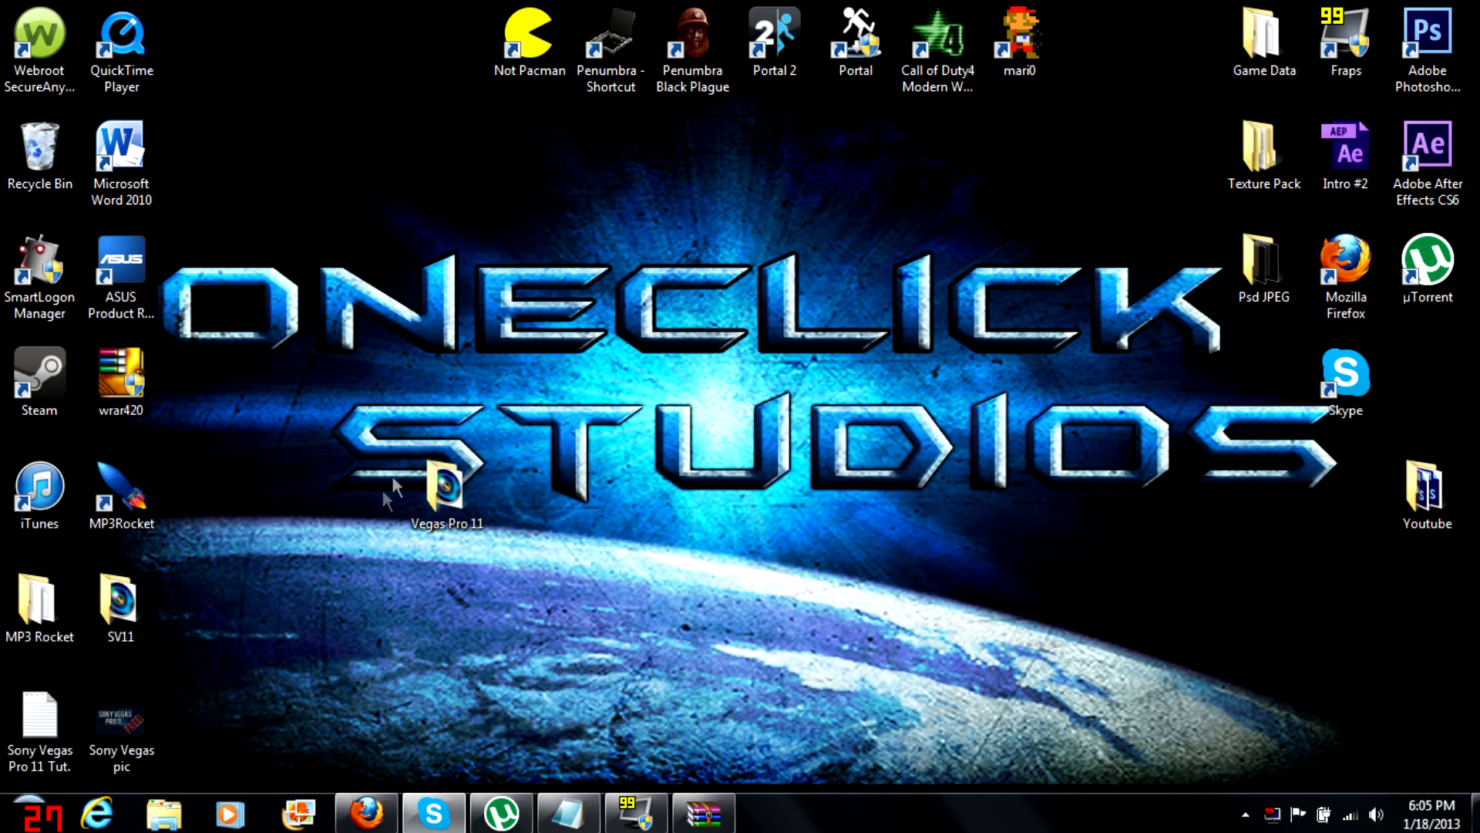
left_click_drag(444, 489, 284, 156)
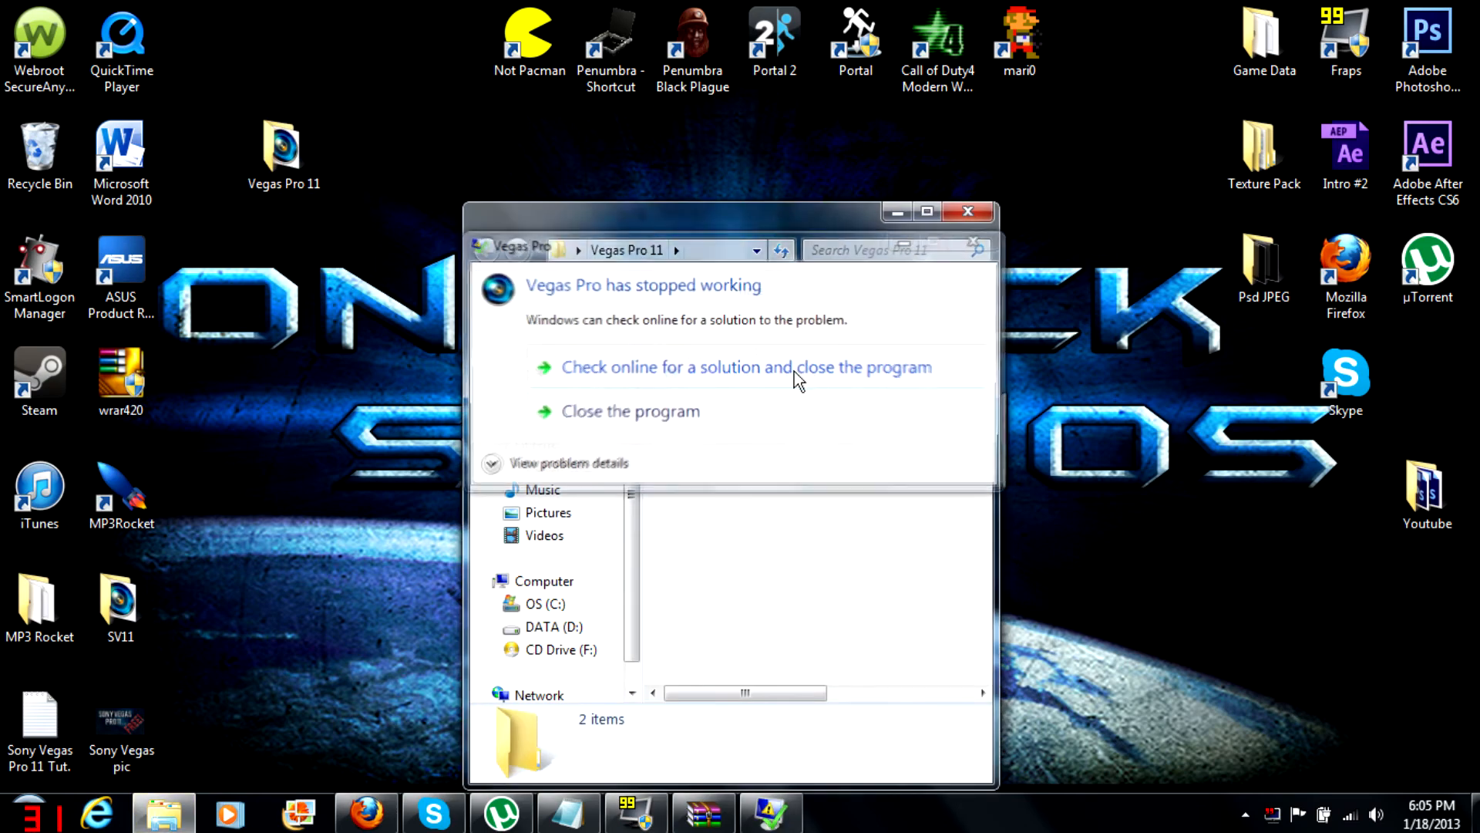
left_click(629, 410)
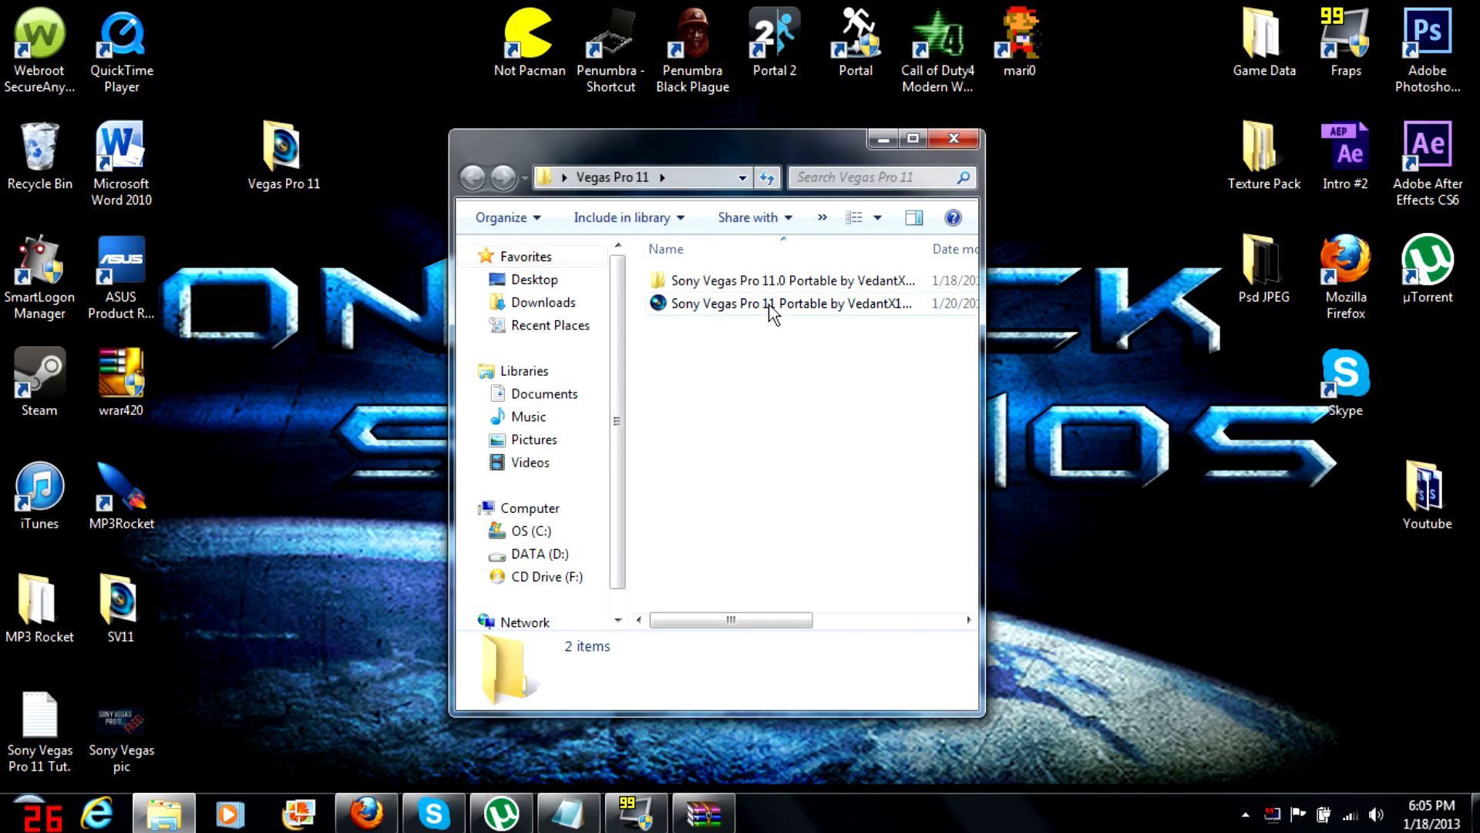
right_click(774, 304)
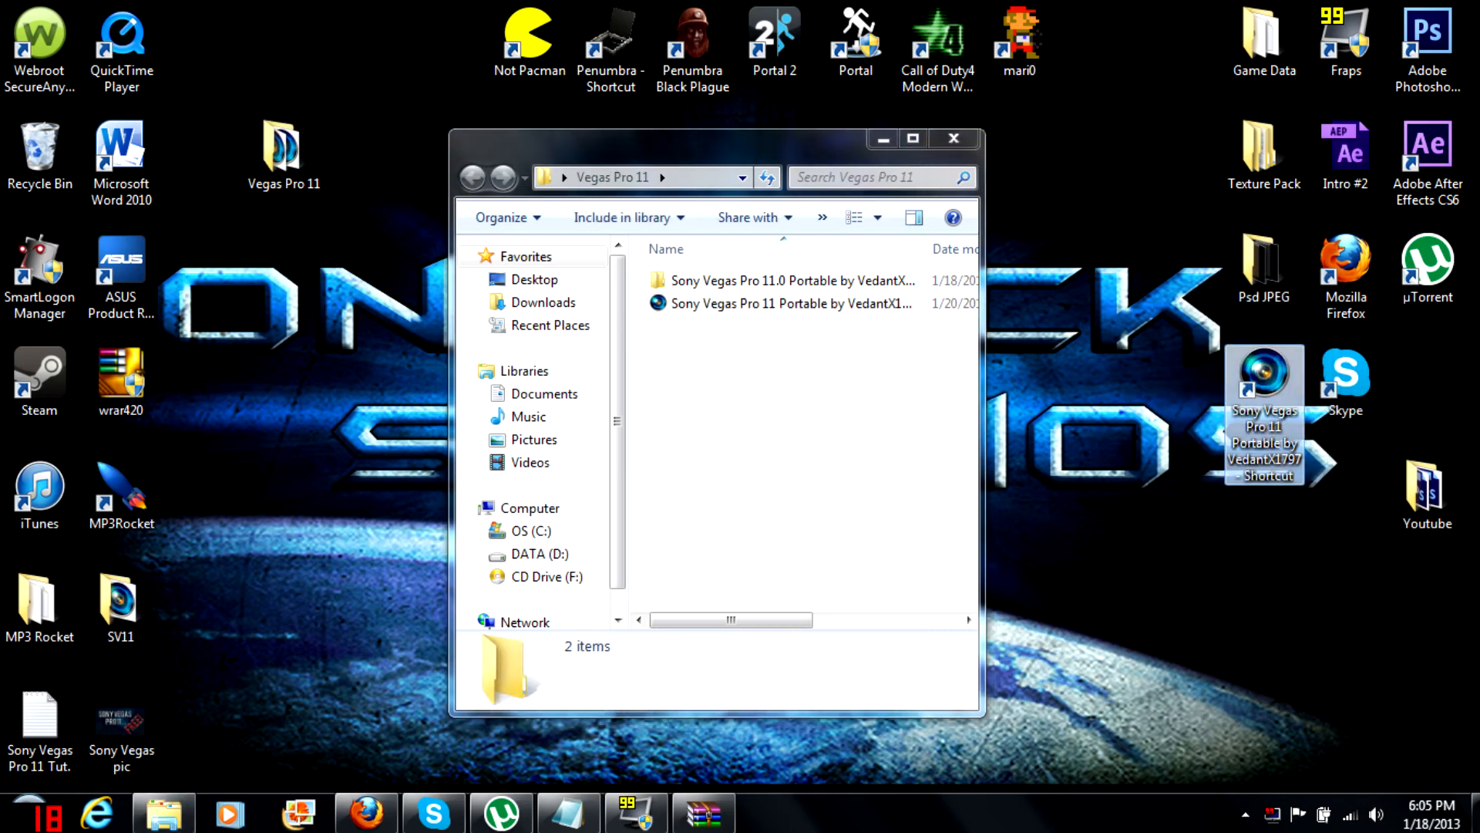
left_click(953, 139)
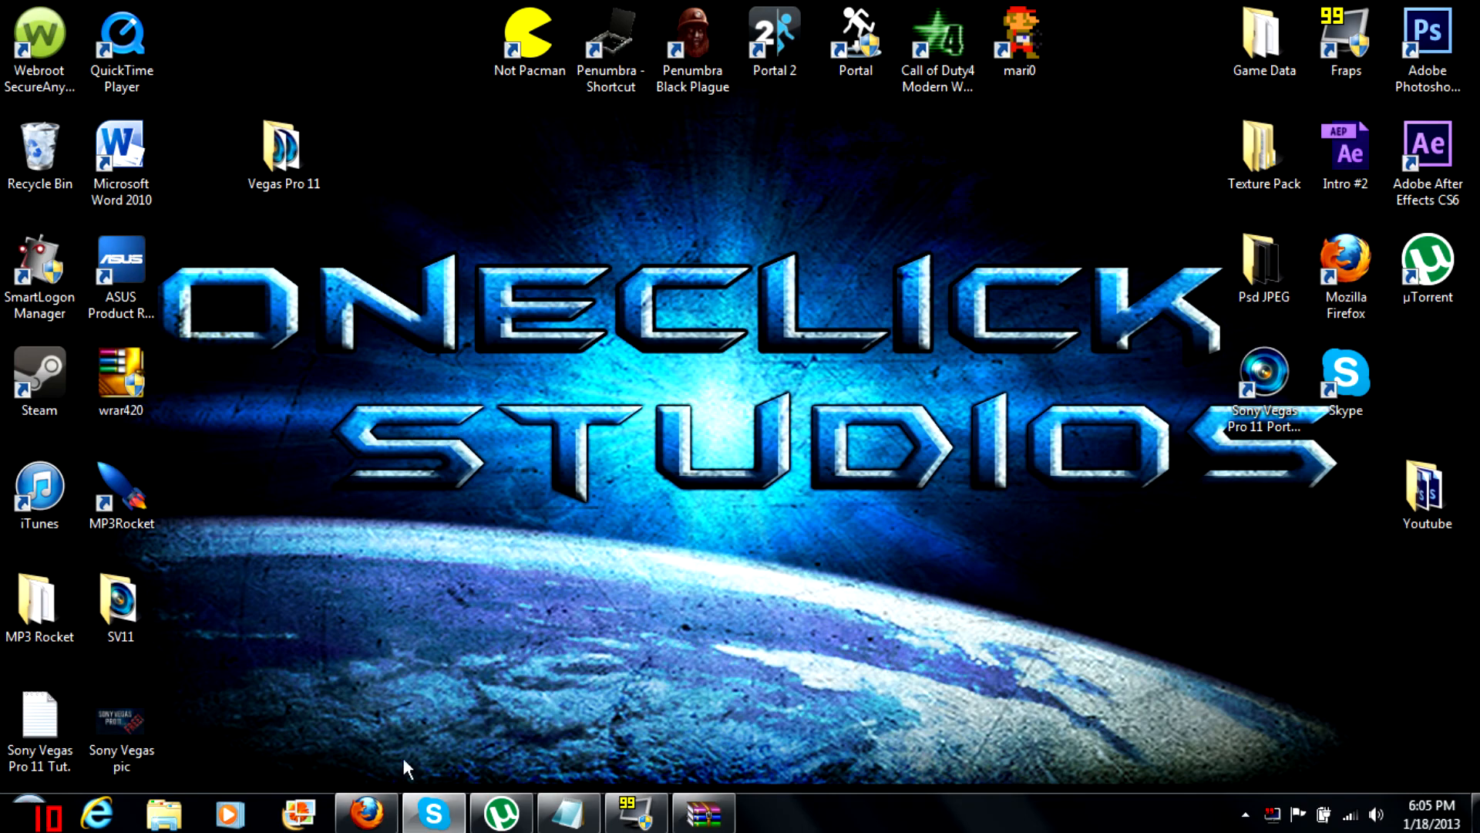
mouse_move(532, 394)
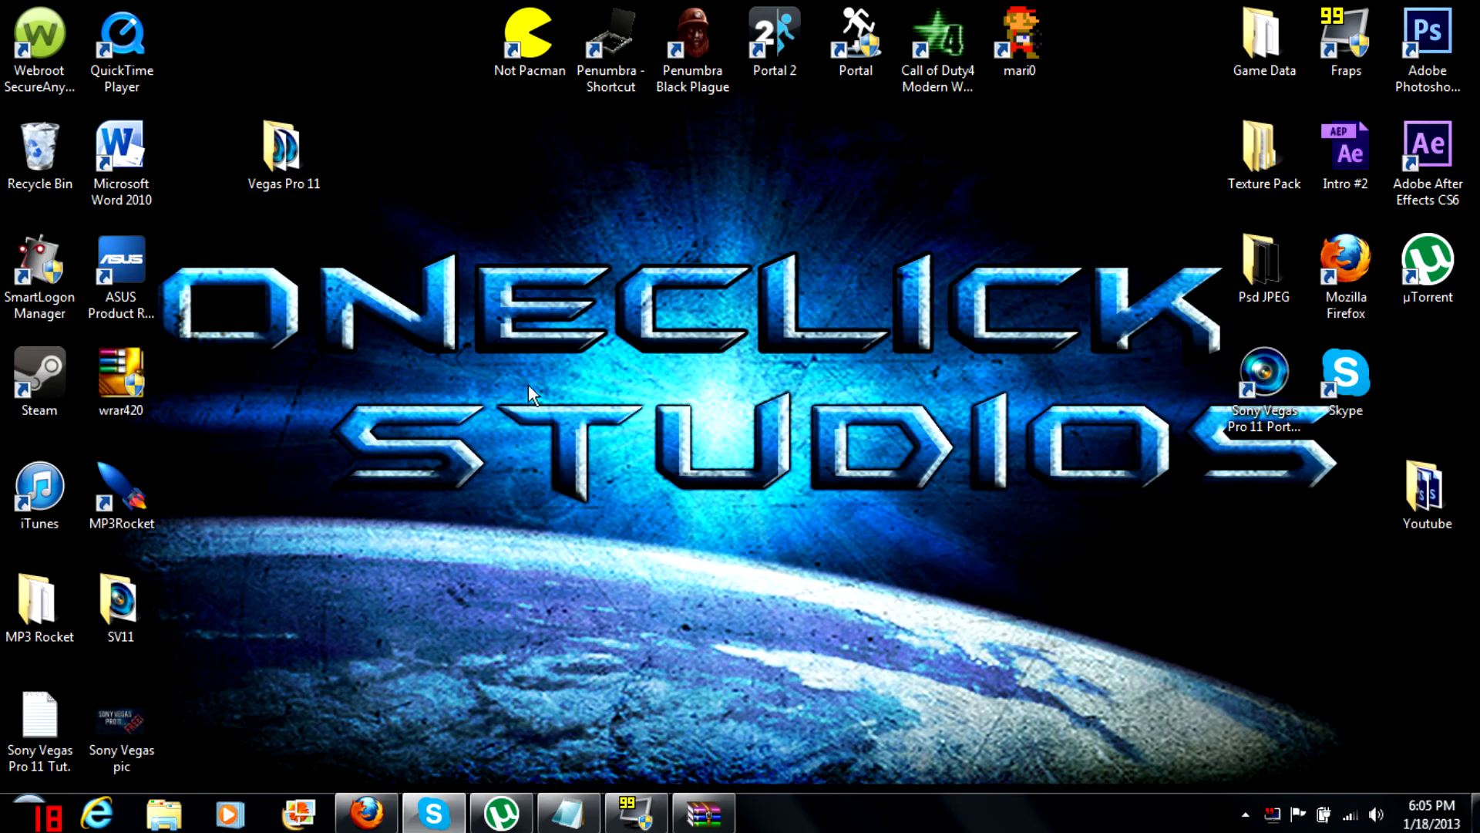